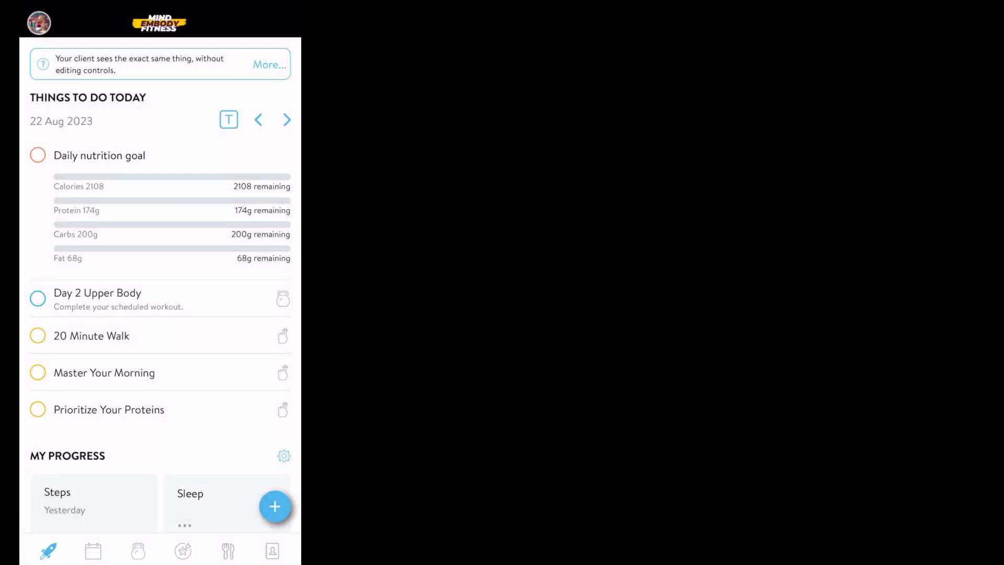
View the 20 Minute Walk task and the Prioritize Your Proteins cheat sheet, then close them
{"action": "left_click", "coordinate": [92, 335]}
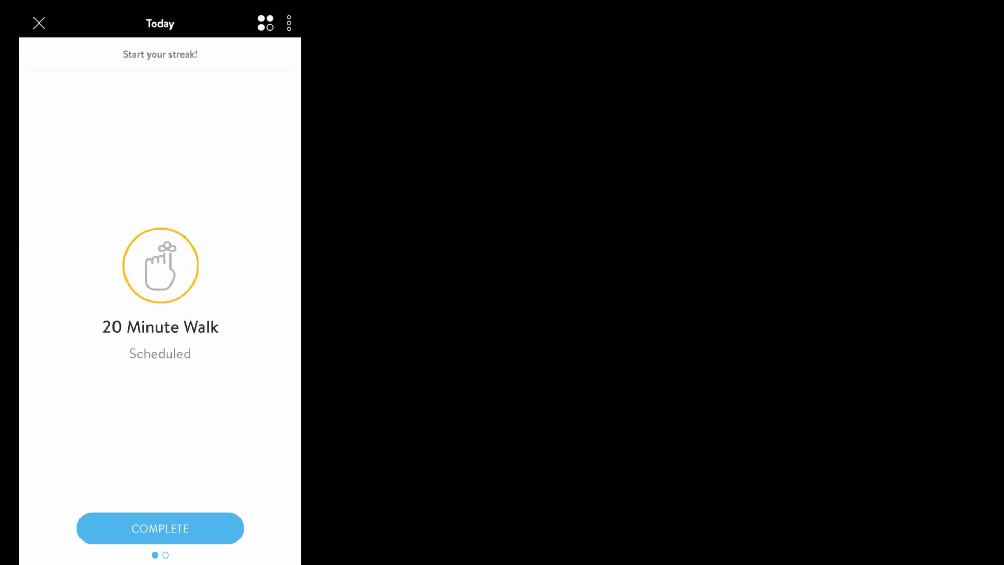
{"action": "left_click", "coordinate": [38, 23]}
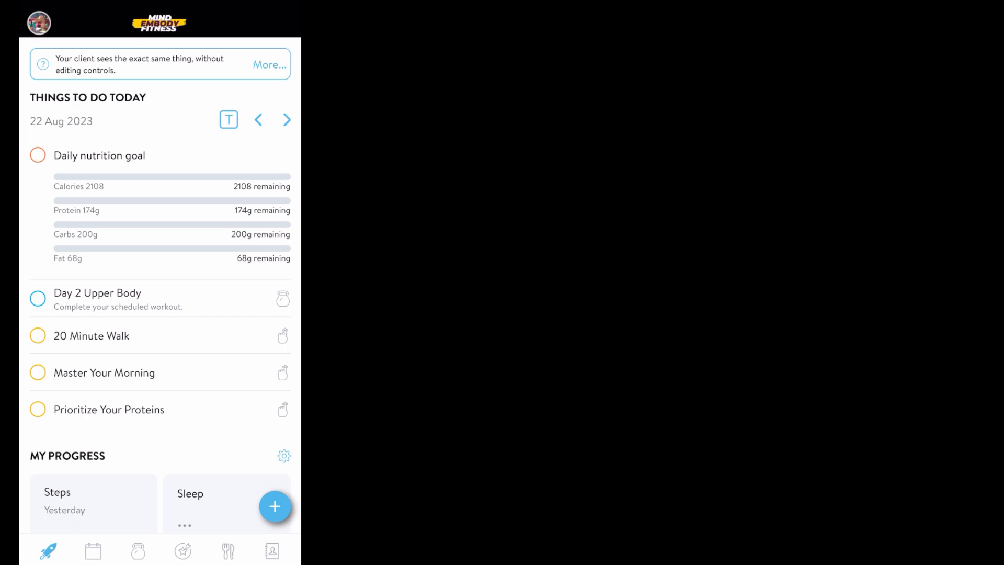
{"action": "left_click", "coordinate": [109, 409]}
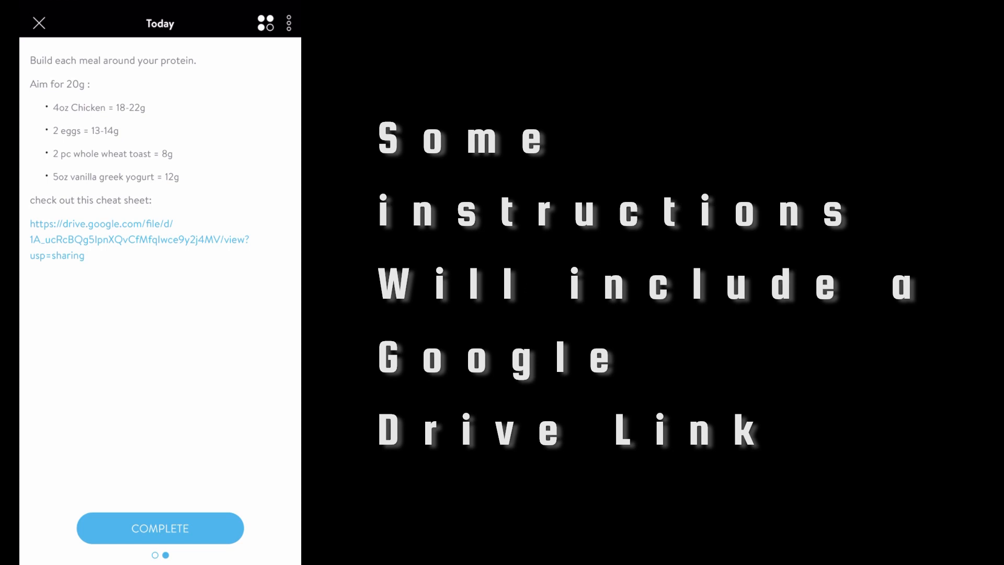
{"action": "left_click", "coordinate": [101, 239]}
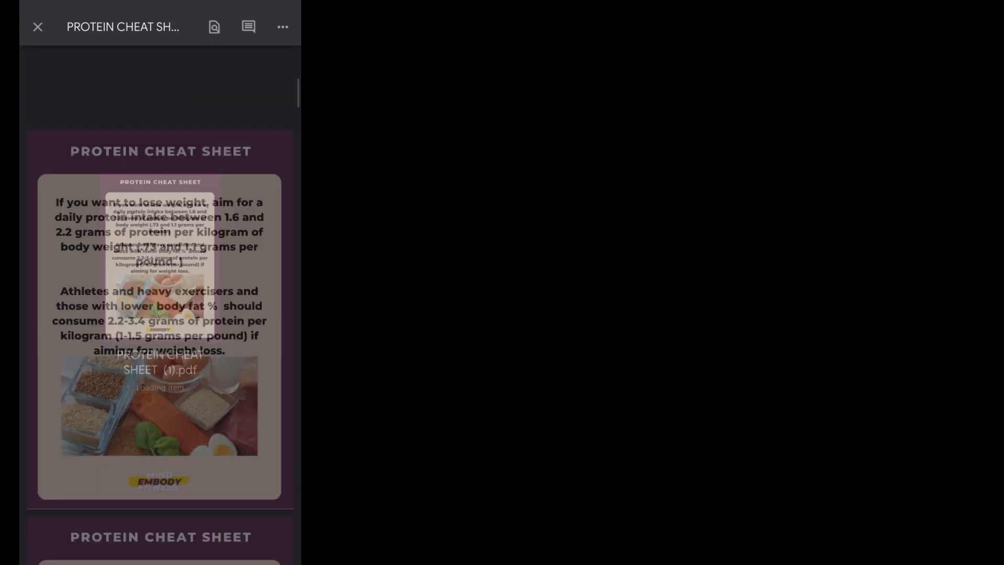
{"action": "left_click", "coordinate": [37, 26]}
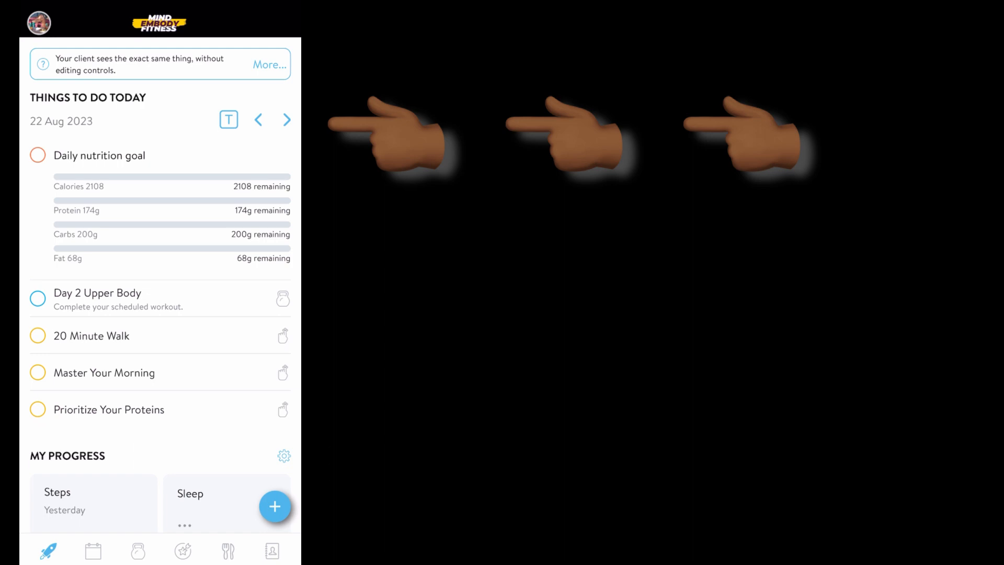
Browse tomorrow's and yesterday's tasks, return to today, and open the task calendar
{"action": "left_click", "coordinate": [286, 120]}
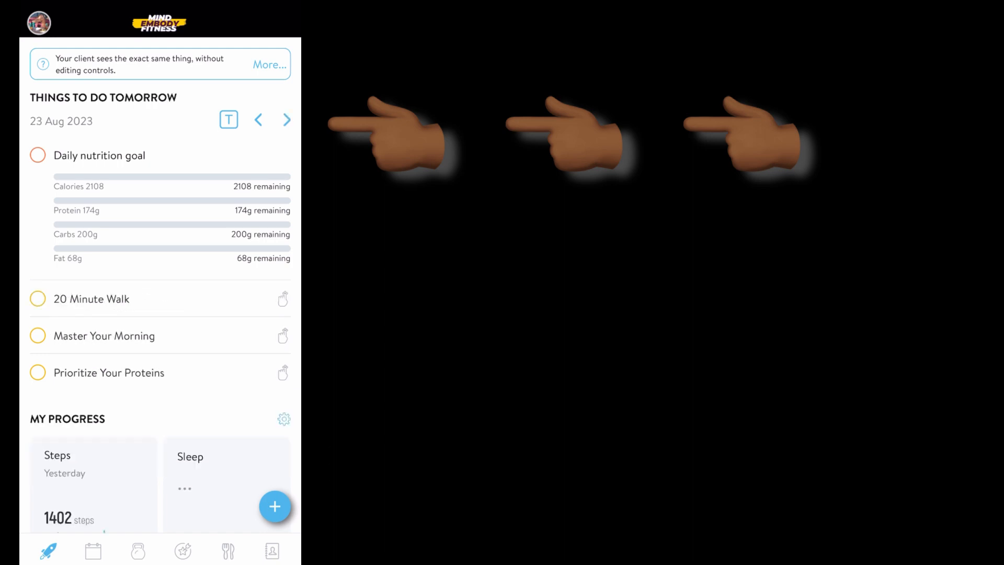
{"action": "left_click", "coordinate": [258, 119]}
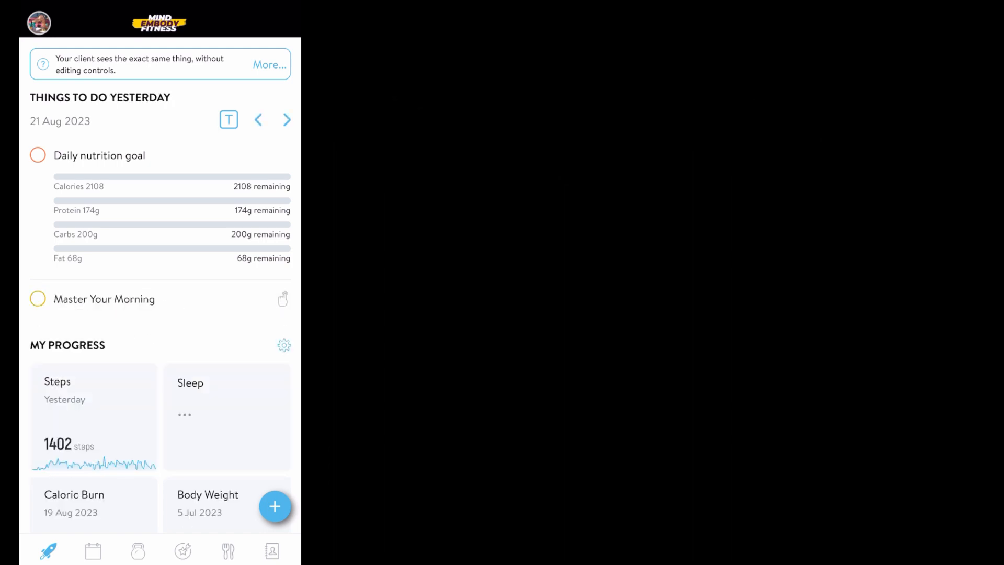
{"action": "left_click", "coordinate": [286, 119]}
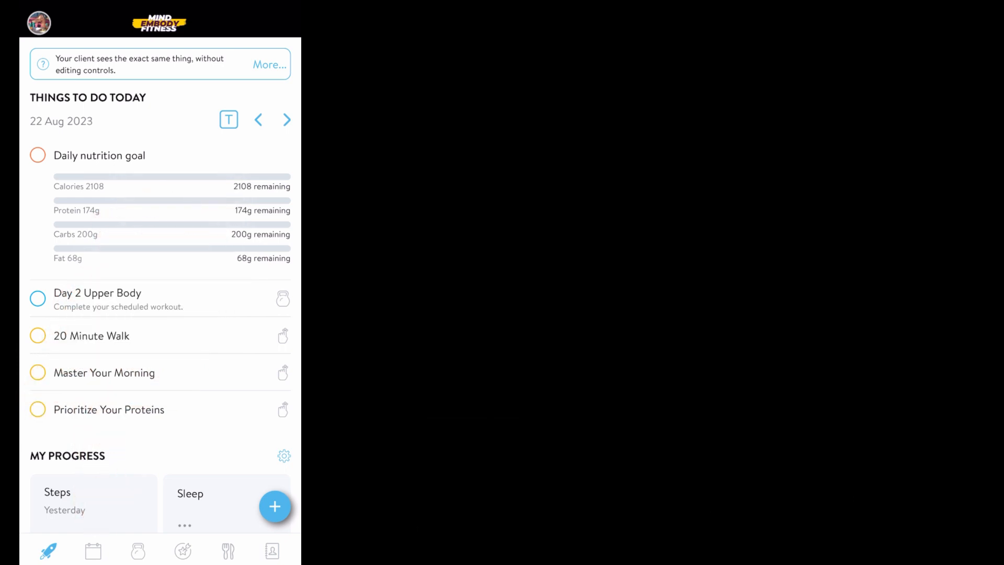
{"action": "left_click", "coordinate": [92, 551]}
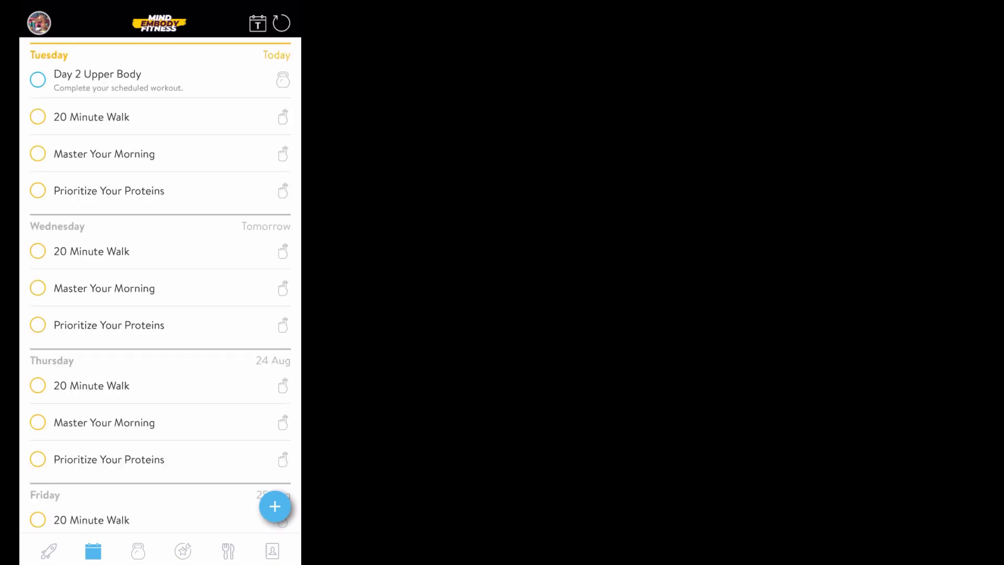
Scroll the calendar and drag Day 2 Upper Body to Wednesday, then back to today
{"action": "scroll", "scroll_direction": "down", "scroll_amount": 3}
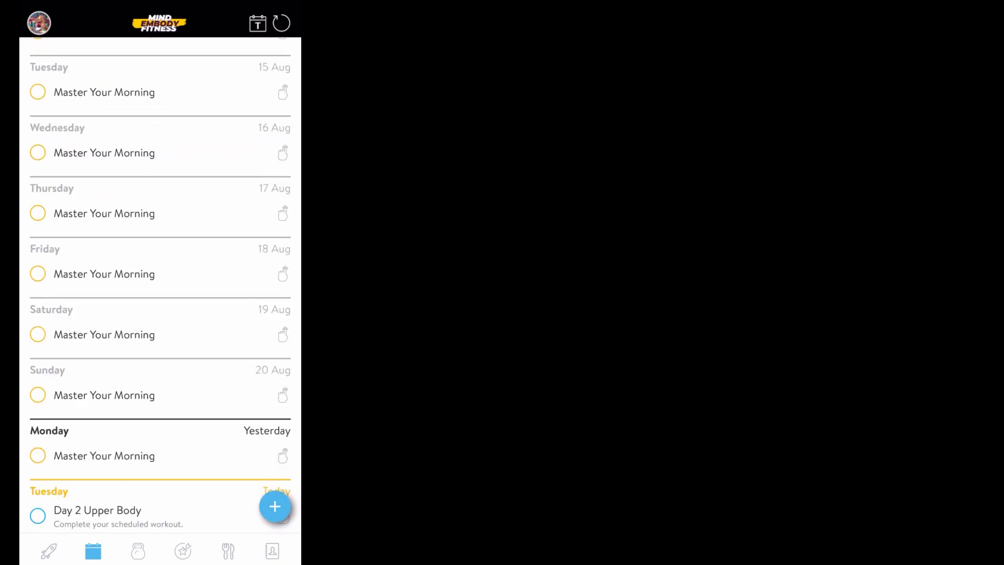
{"action": "scroll", "scroll_direction": "down", "scroll_amount": 3}
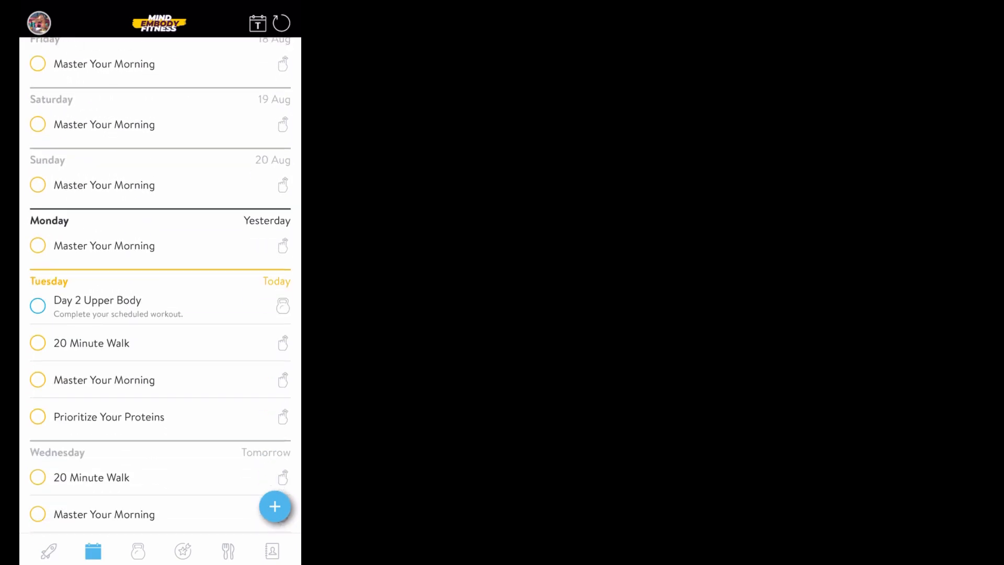
{"action": "scroll", "scroll_direction": "down", "scroll_amount": 3}
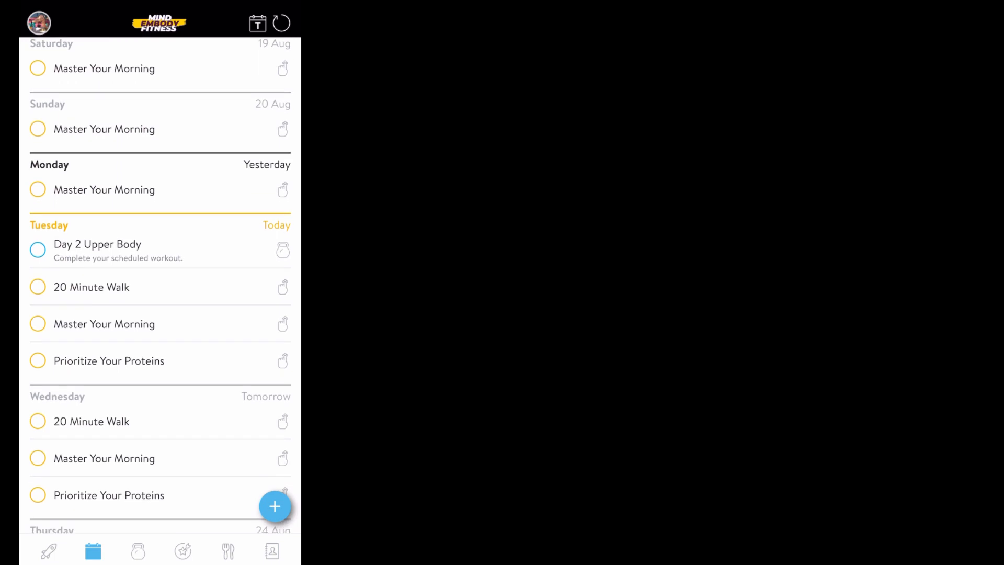
{"action": "left_click_drag", "start_coordinate": [98, 250], "coordinate": [128, 356]}
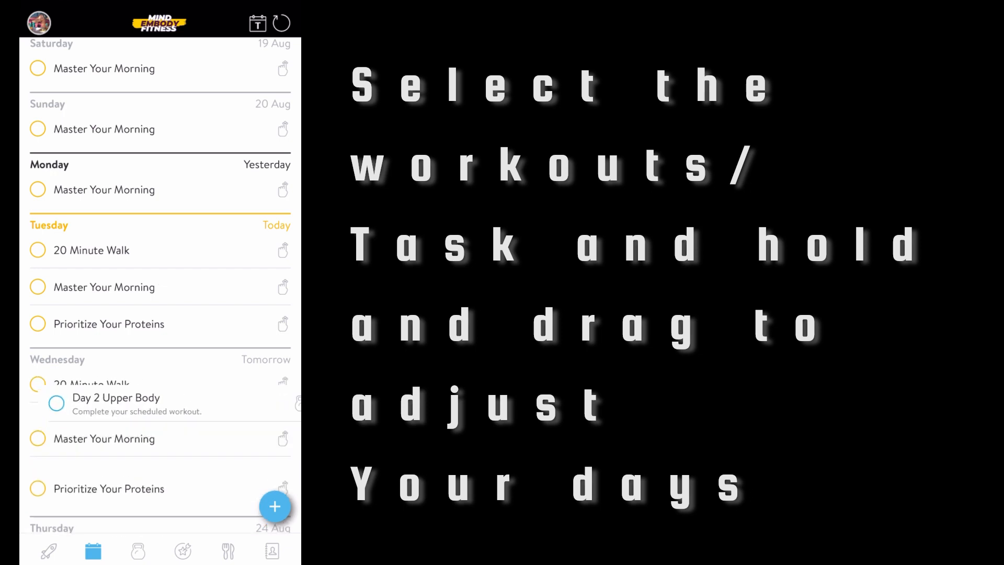
{"action": "left_click_drag", "start_coordinate": [57, 403], "coordinate": [96, 250]}
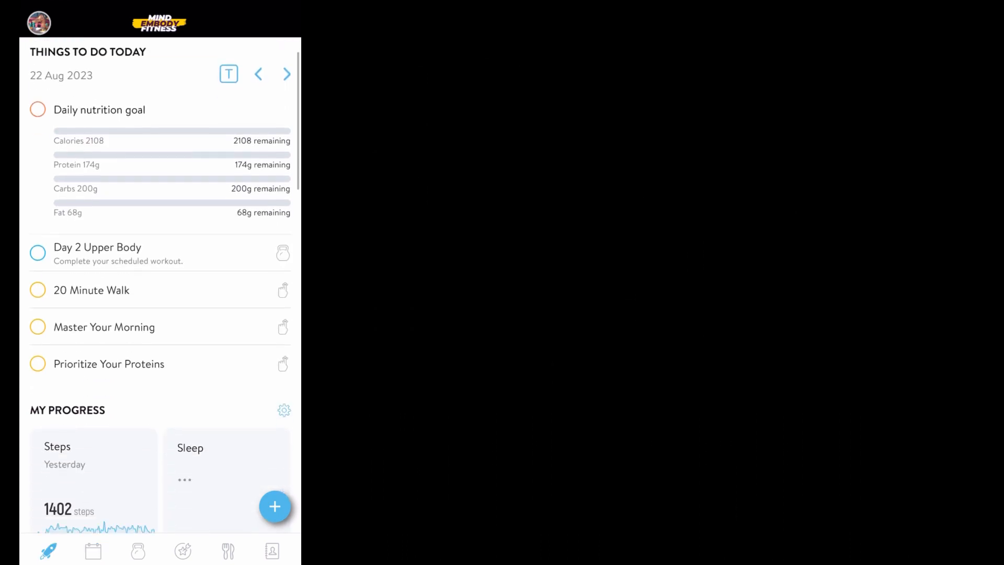
{"action": "scroll", "scroll_direction": "down", "scroll_amount": 3}
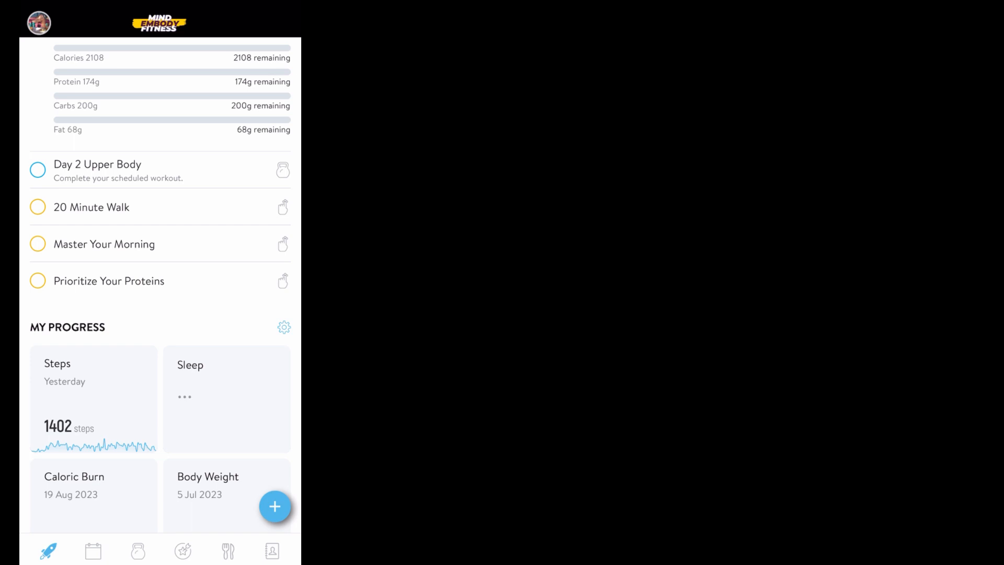
{"action": "scroll", "scroll_direction": "down", "scroll_amount": 3}
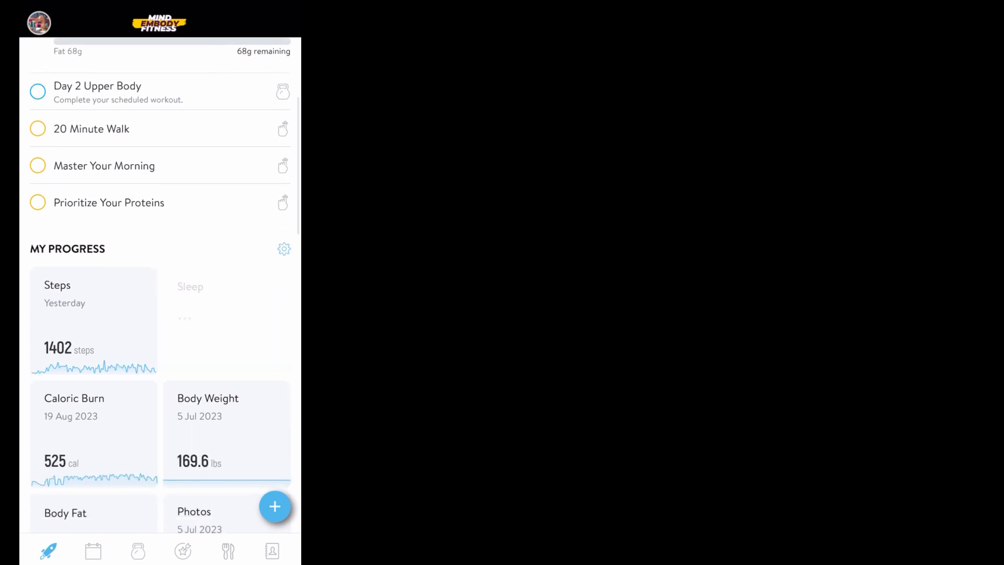
{"action": "scroll", "scroll_direction": "down", "scroll_amount": 3}
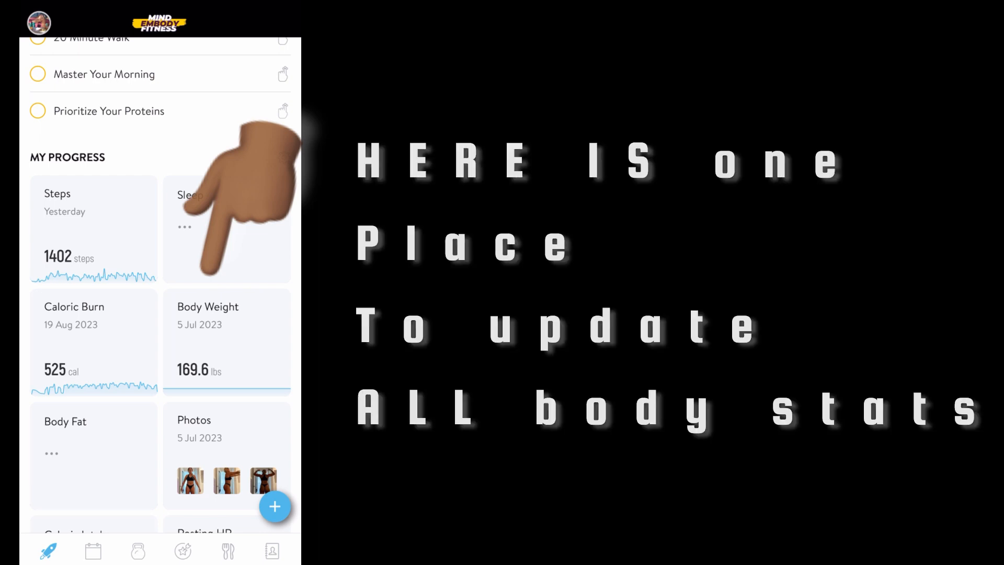
{"action": "scroll", "scroll_direction": "down", "scroll_amount": 3}
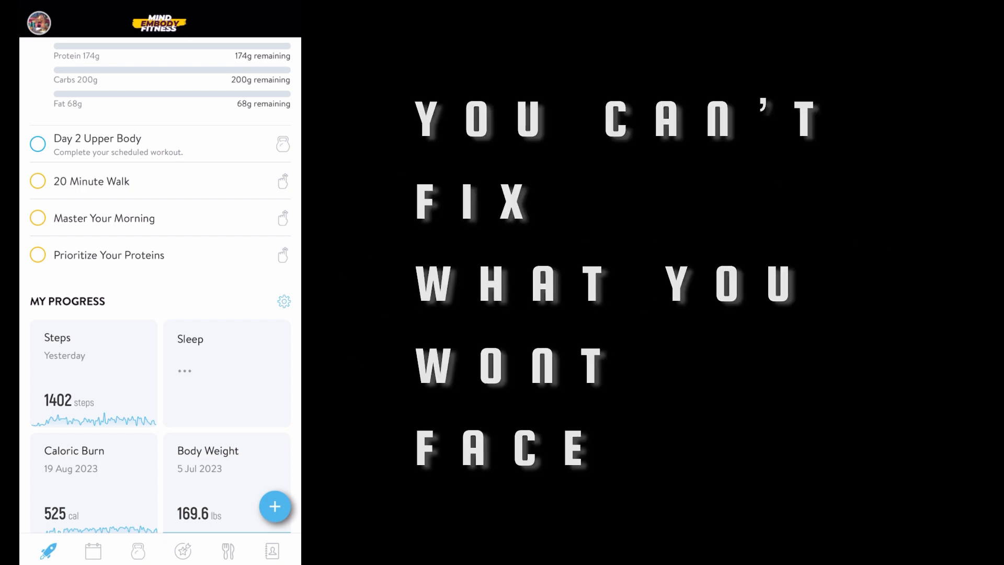
{"action": "scroll", "scroll_direction": "down", "scroll_amount": 3}
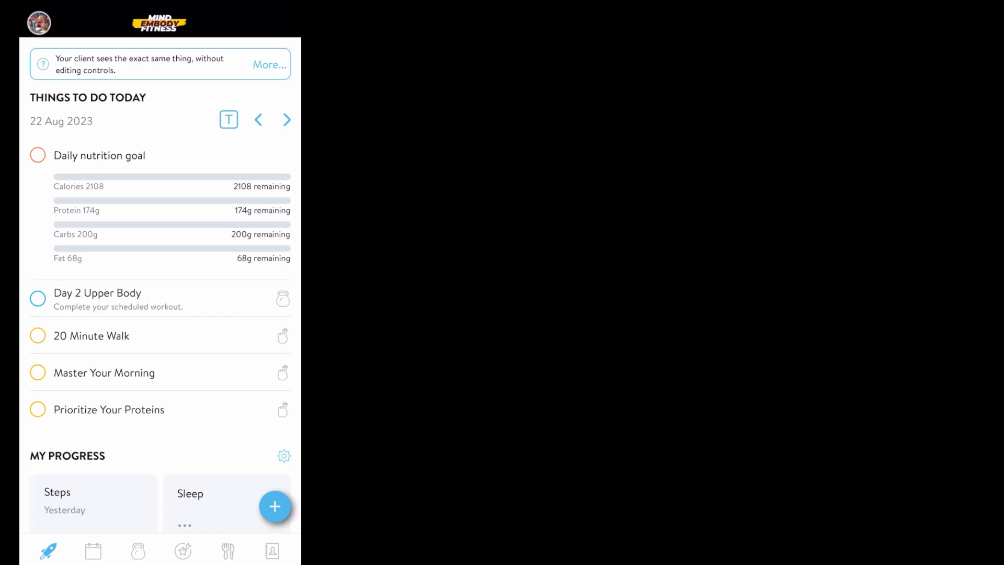
{"action": "scroll", "scroll_direction": "down", "scroll_amount": 3}
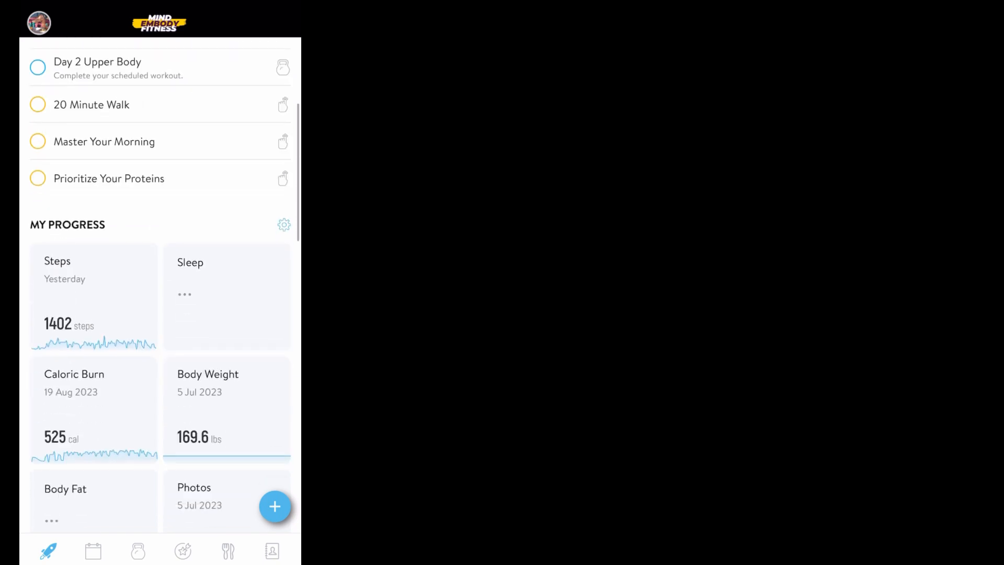
{"action": "scroll", "scroll_direction": "down", "scroll_amount": 3}
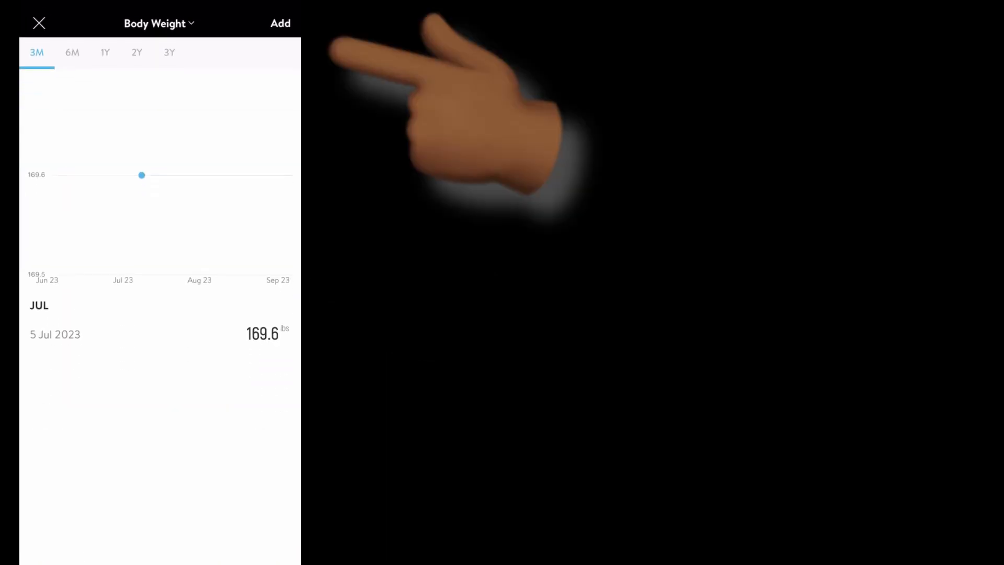
{"action": "left_click", "coordinate": [280, 23]}
{"action": "type", "text": "187"}
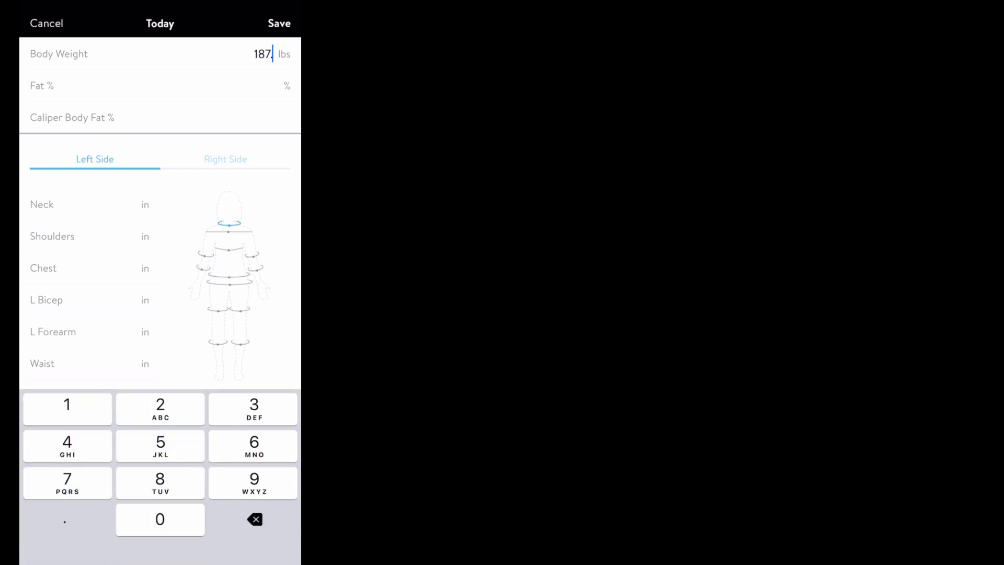
{"action": "left_click", "coordinate": [255, 520]}
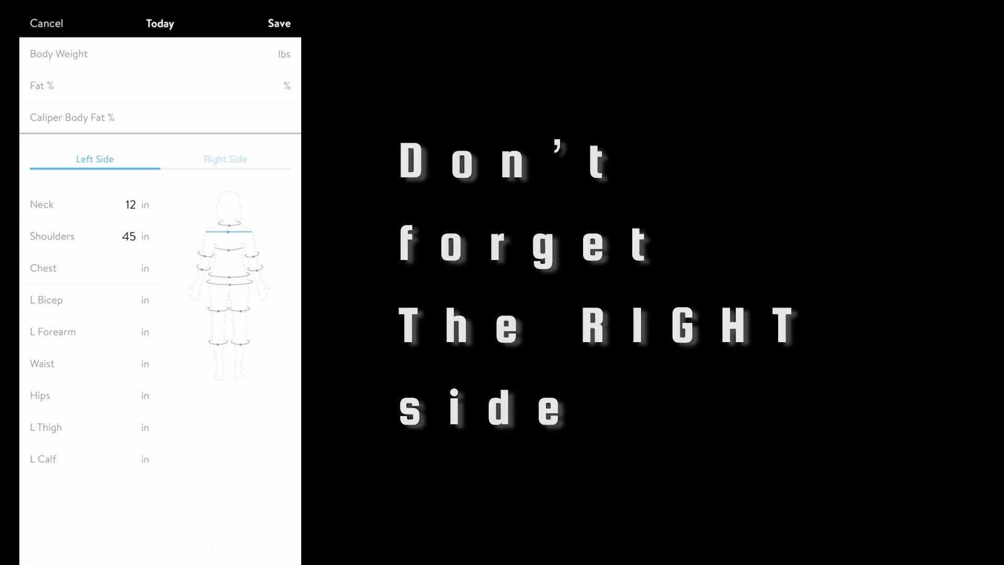
{"action": "left_click", "coordinate": [225, 159]}
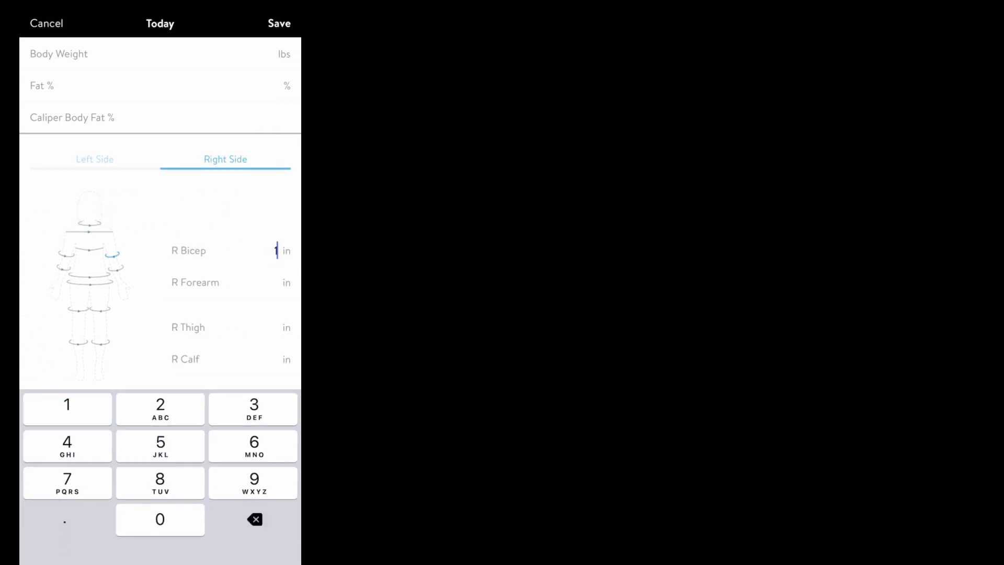
{"action": "left_click", "coordinate": [94, 159]}
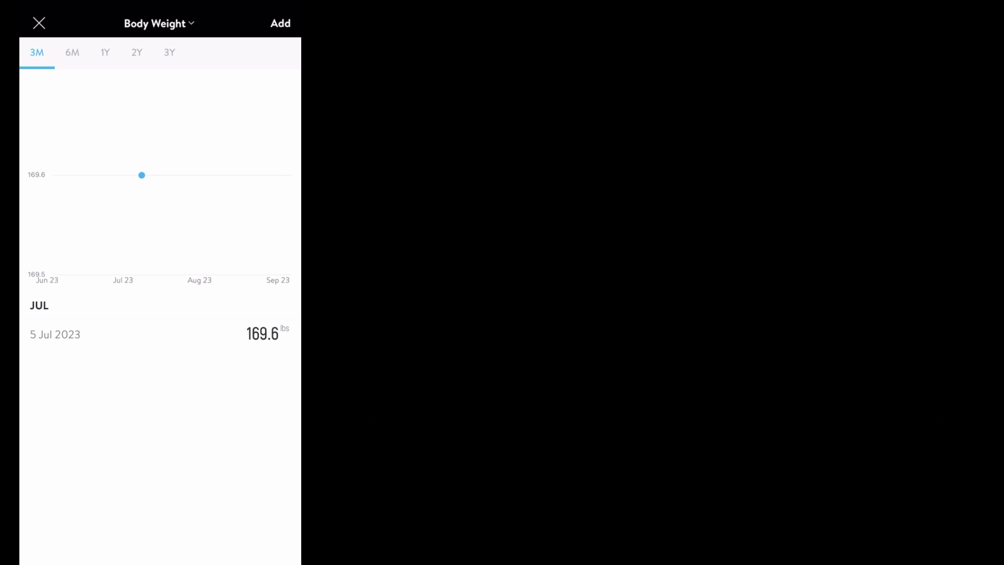
{"action": "left_click", "coordinate": [38, 23]}
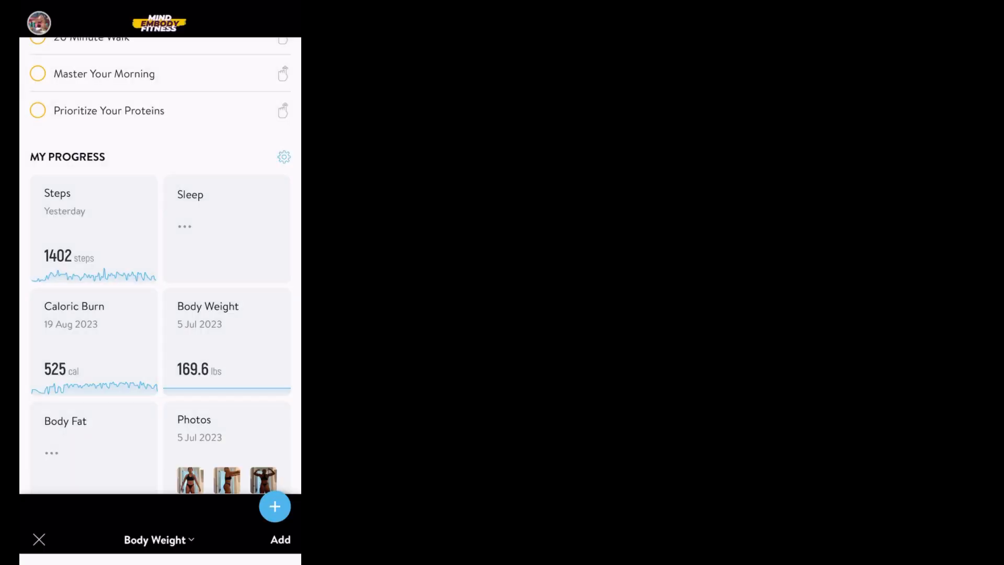
Reopen the Body Weight chart, switch it to Body Fat %, review the empty history, then close it
{"action": "left_click", "coordinate": [39, 539]}
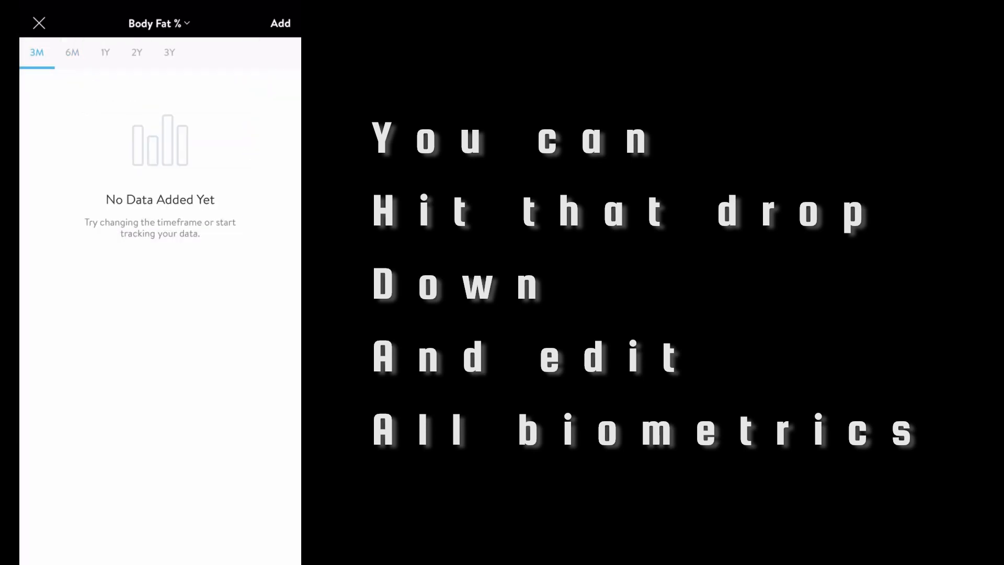
{"action": "left_click", "coordinate": [159, 23]}
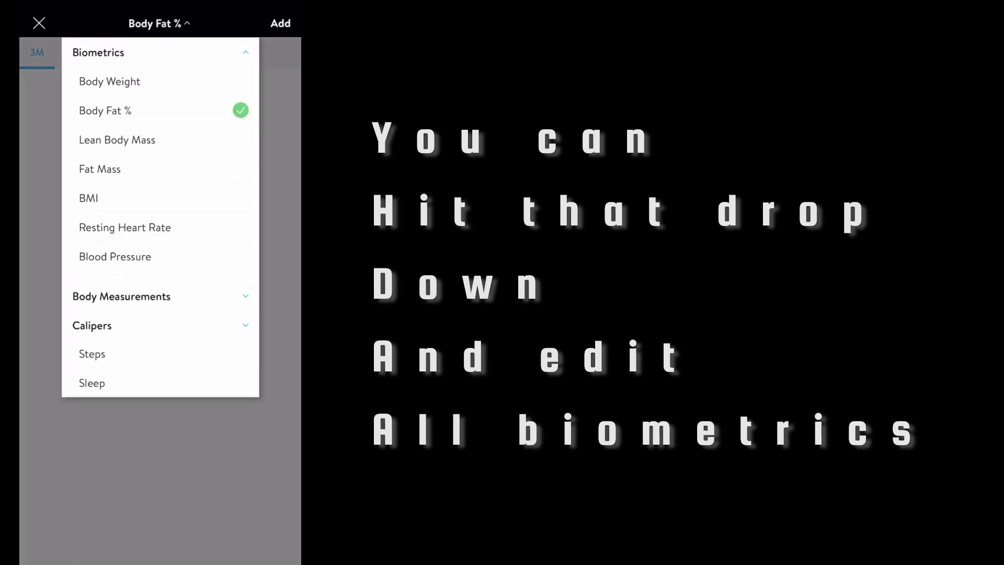
{"action": "left_click", "coordinate": [121, 296]}
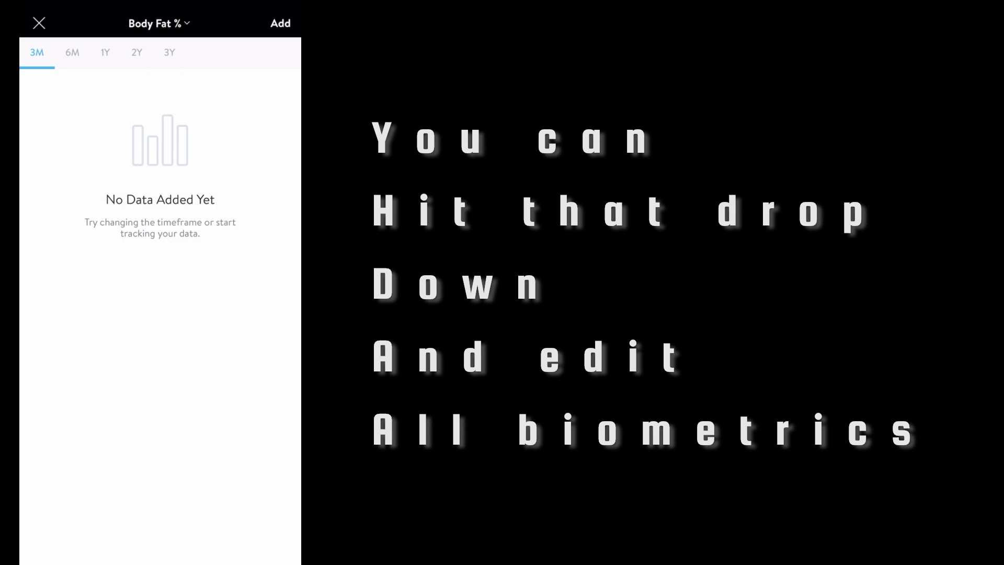
{"action": "left_click", "coordinate": [38, 23]}
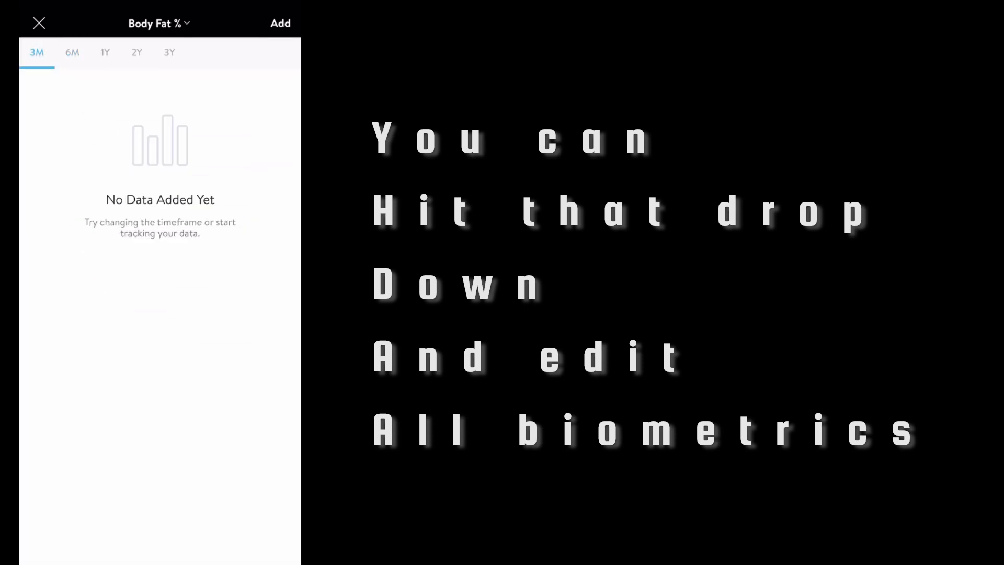
{"action": "left_click", "coordinate": [38, 23]}
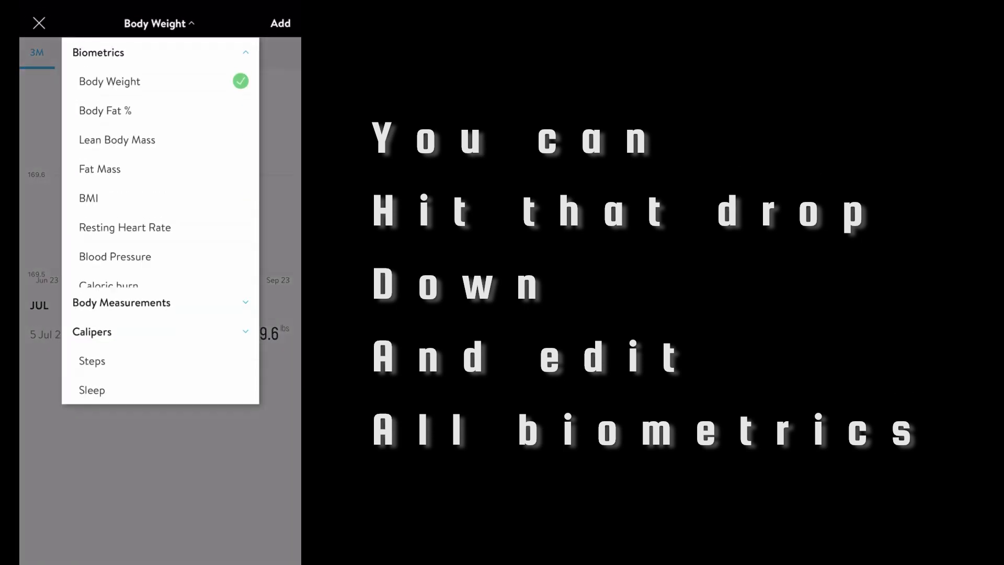
{"action": "left_click", "coordinate": [105, 110]}
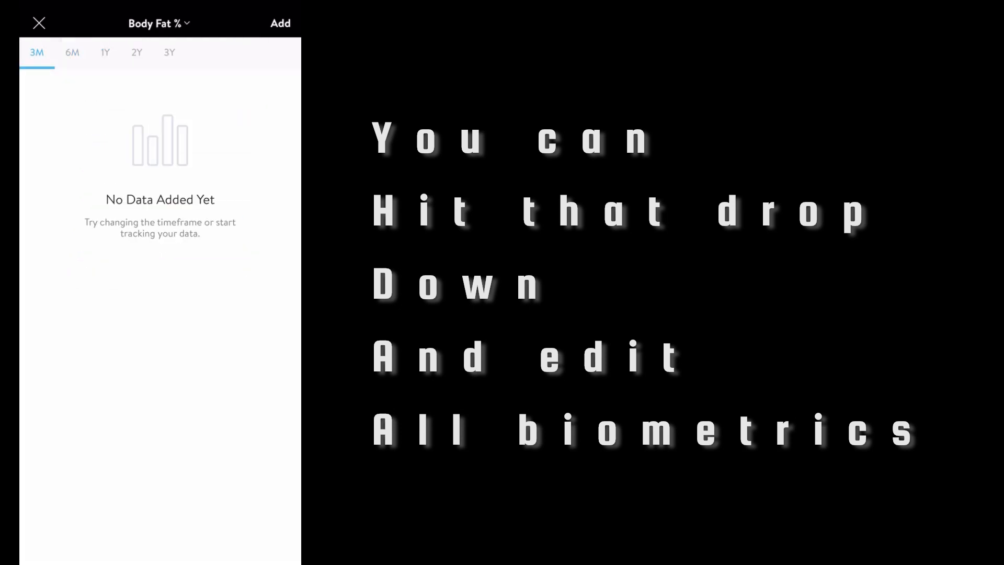
{"action": "left_click", "coordinate": [158, 23]}
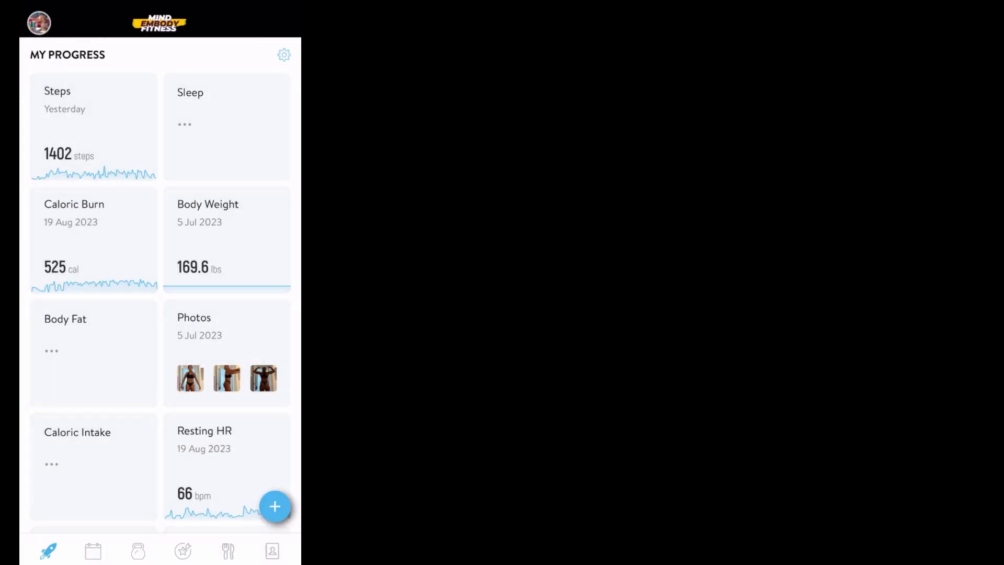
Open the progress-photo camera and choose a self-timer delay for the front photo
{"action": "scroll", "scroll_direction": "down", "scroll_amount": 3}
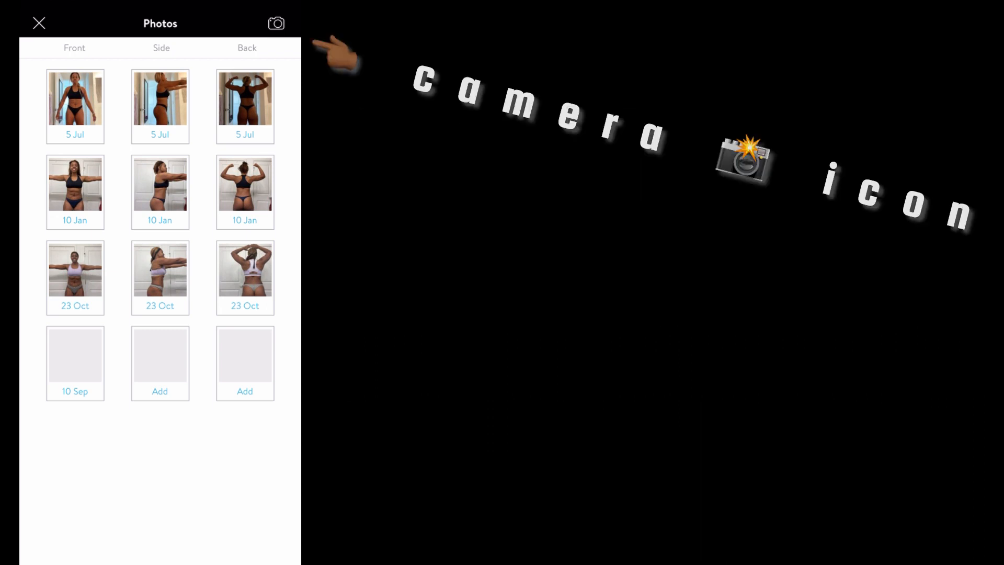
{"action": "left_click", "coordinate": [276, 23]}
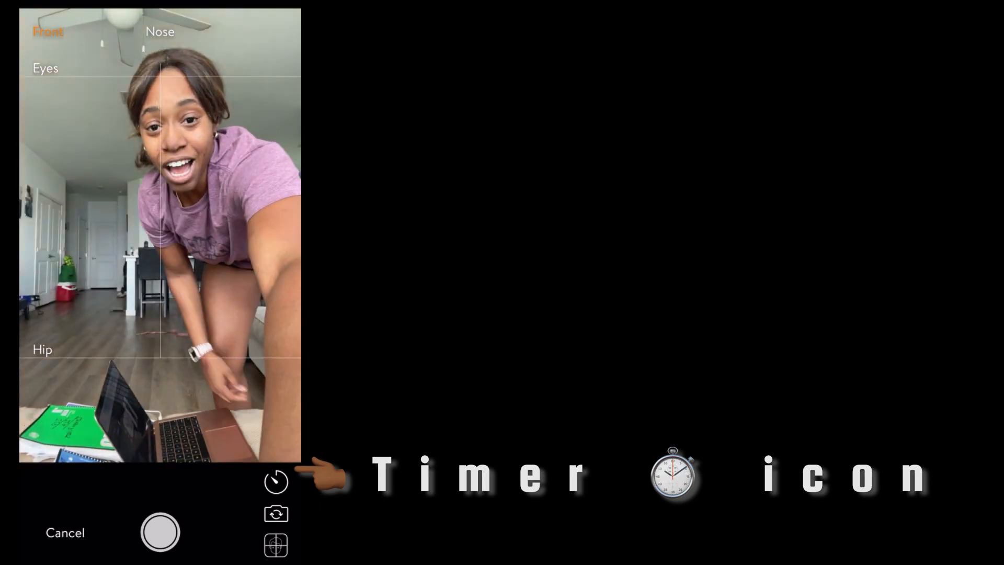
{"action": "left_click", "coordinate": [276, 482]}
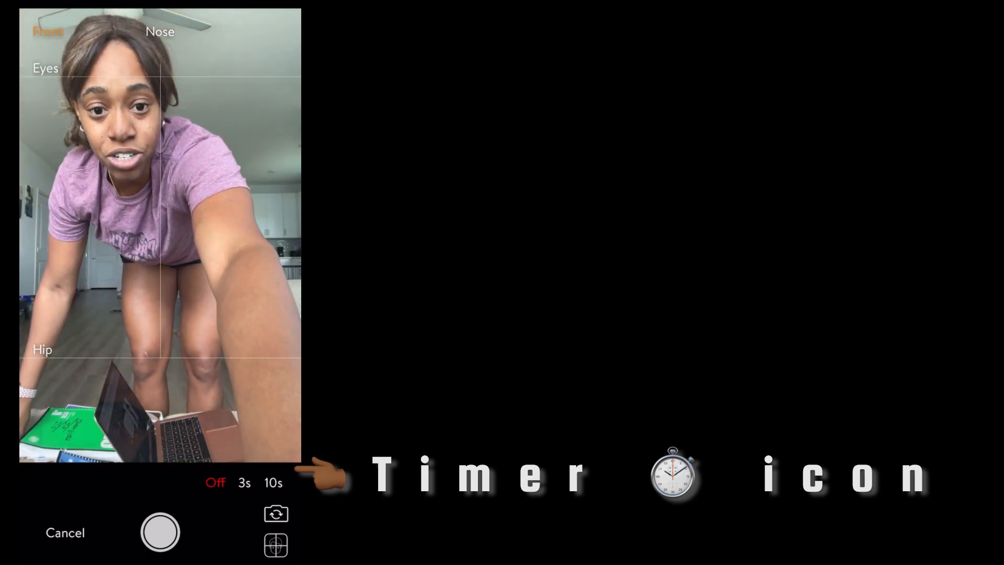
{"action": "left_click", "coordinate": [243, 482]}
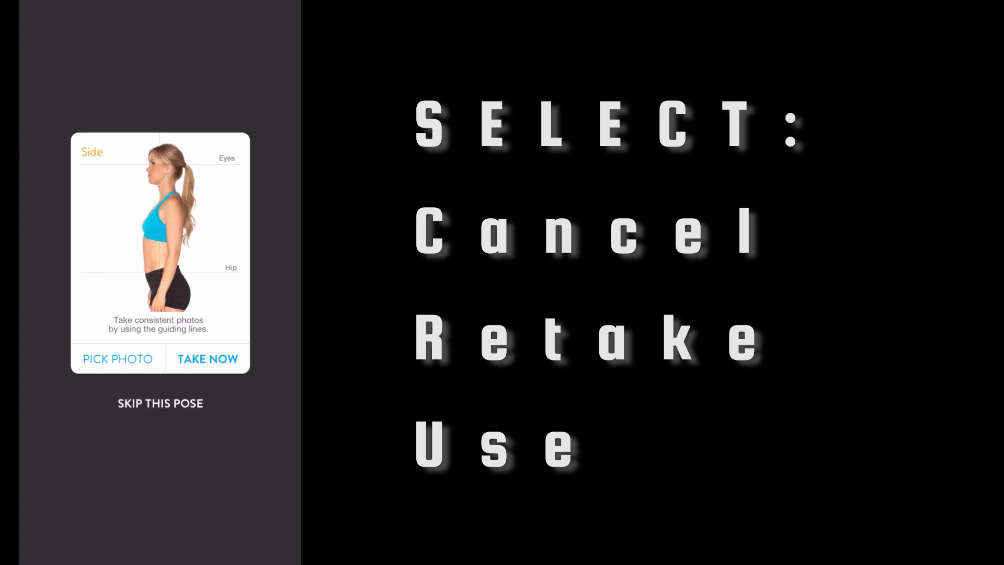
Leave the side-pose photo prompt to return to the Photos gallery
{"action": "left_click", "coordinate": [207, 359]}
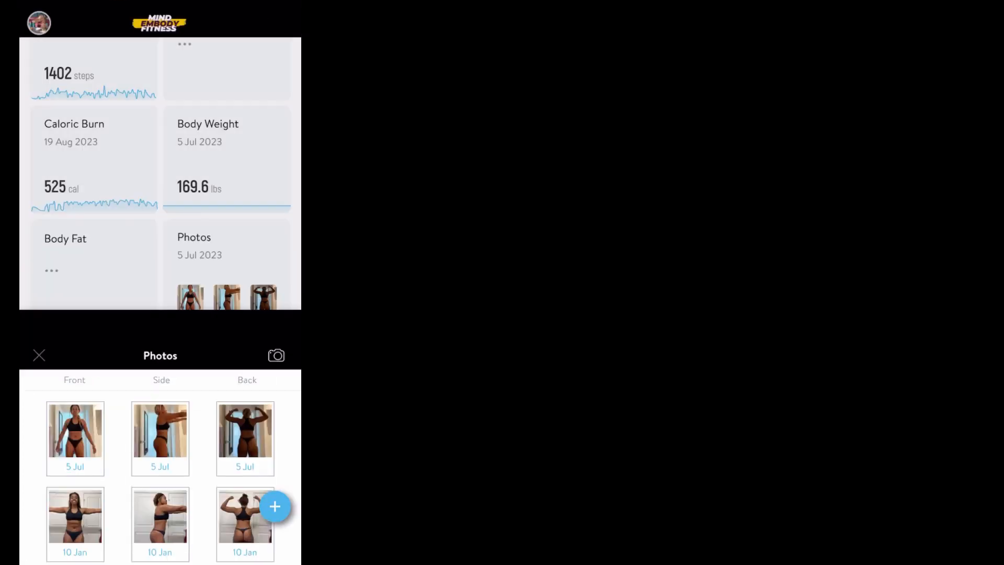
Close Photos, scroll to Things To Do Today, and open Day 2 Upper Body
{"action": "left_click", "coordinate": [39, 356]}
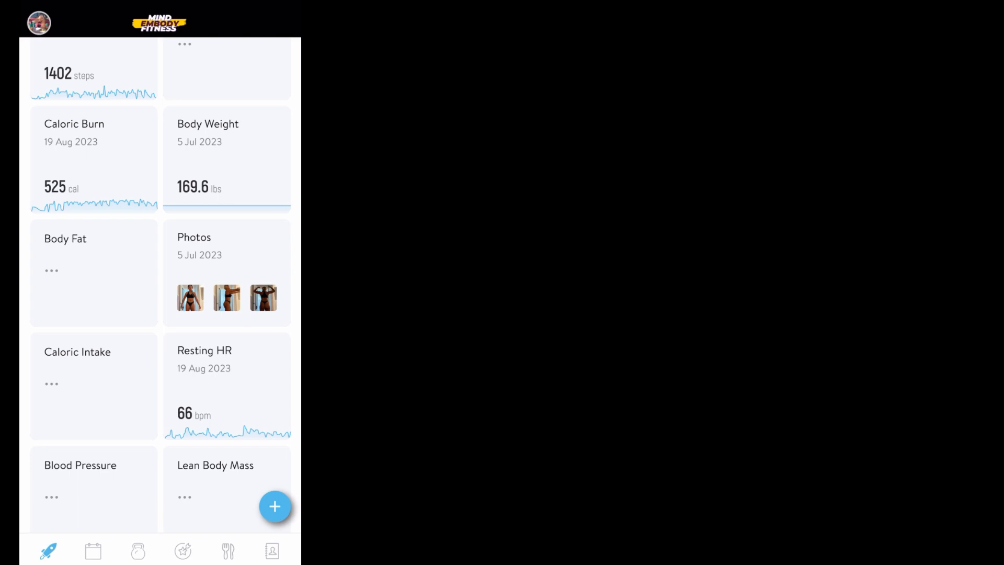
{"action": "scroll", "scroll_direction": "down", "scroll_amount": 3}
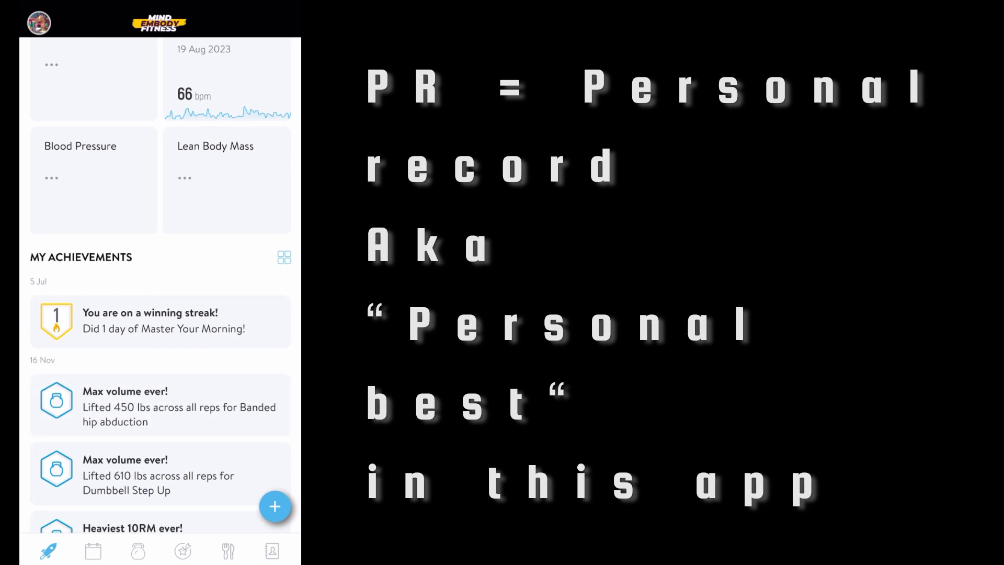
{"action": "scroll", "scroll_direction": "down", "scroll_amount": 3}
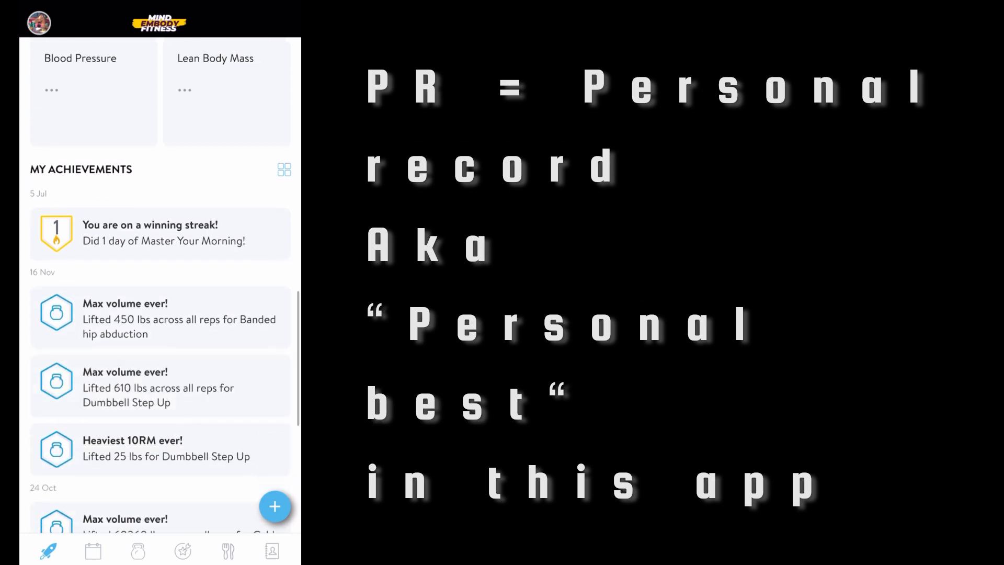
{"action": "scroll", "scroll_direction": "down", "scroll_amount": 3}
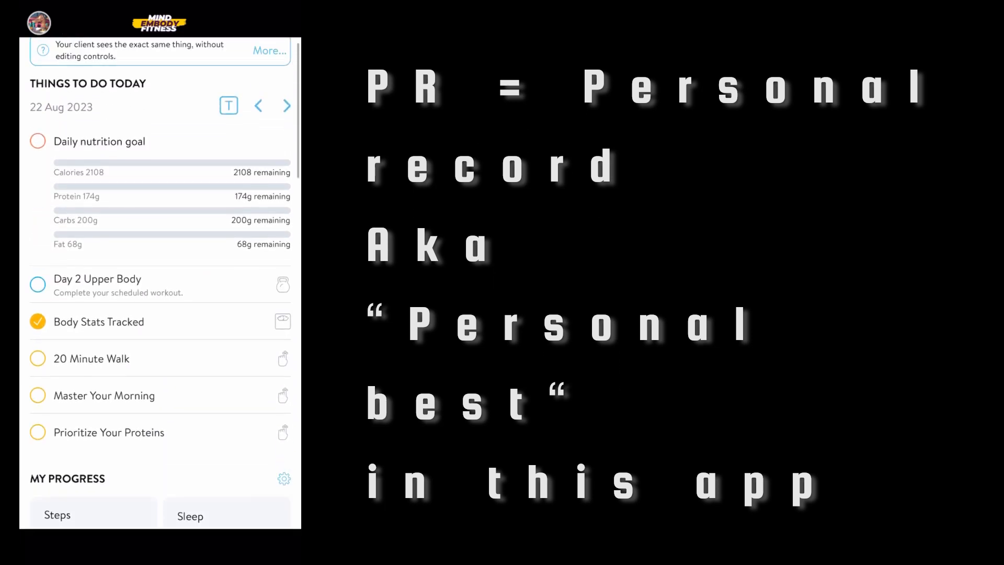
{"action": "left_click", "coordinate": [97, 285]}
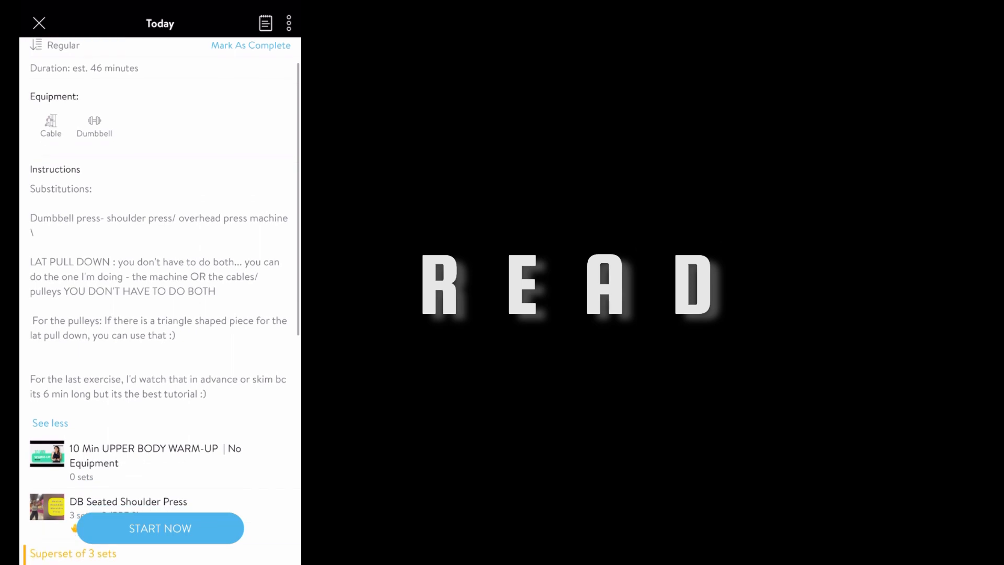
Review the Day 2 Upper Body instructions and exercise list, then start the workout
{"action": "scroll", "scroll_direction": "down", "scroll_amount": 3}
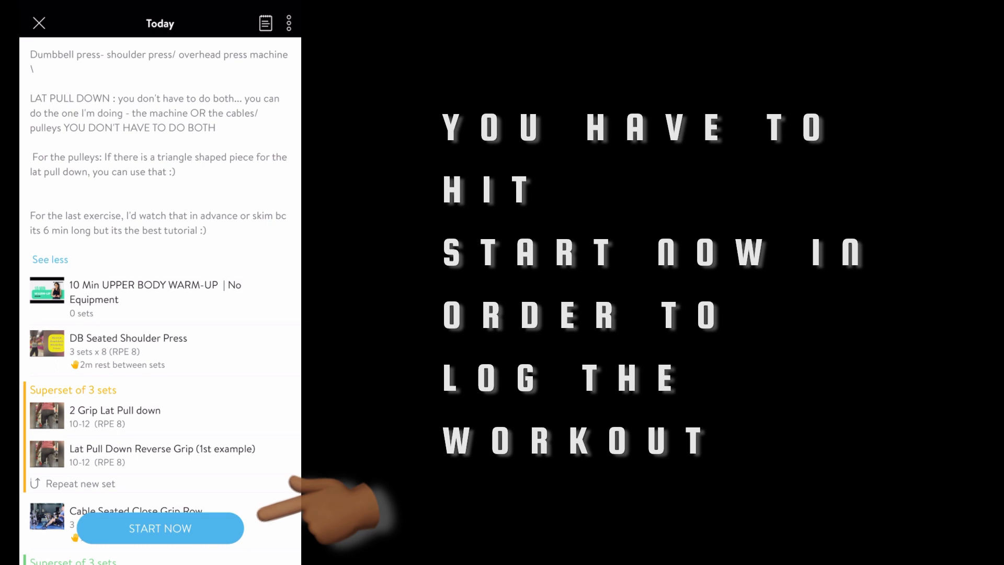
{"action": "scroll", "scroll_direction": "down", "scroll_amount": 3}
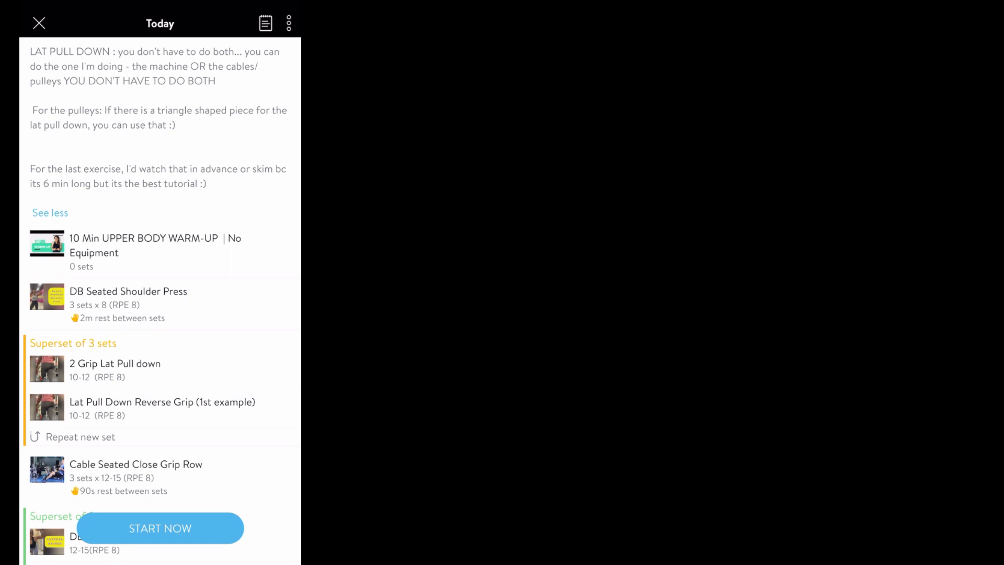
{"action": "left_click", "coordinate": [160, 528]}
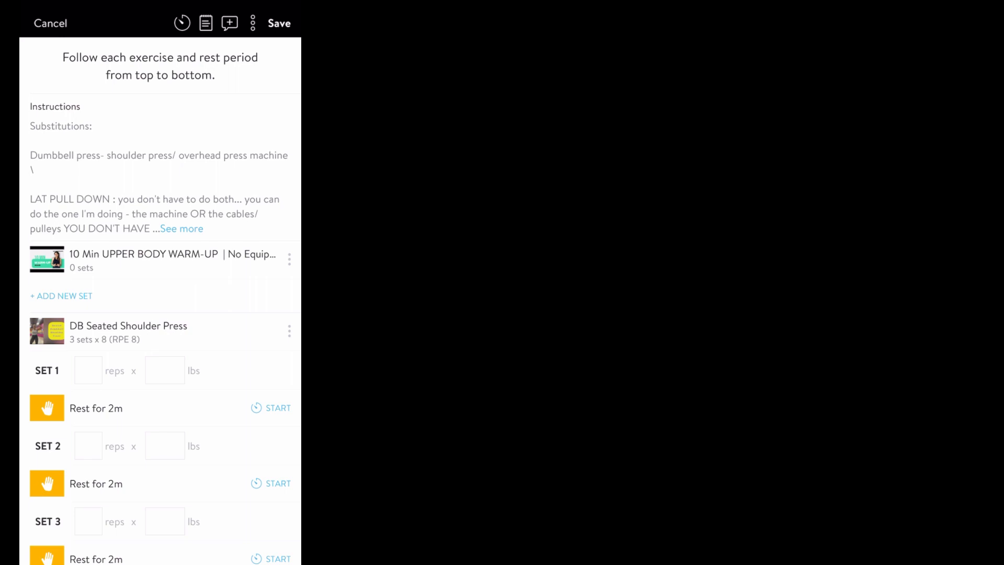
Expand the full substitution instructions and scroll down to the lat pull-down superset
{"action": "scroll", "scroll_direction": "down", "scroll_amount": 3}
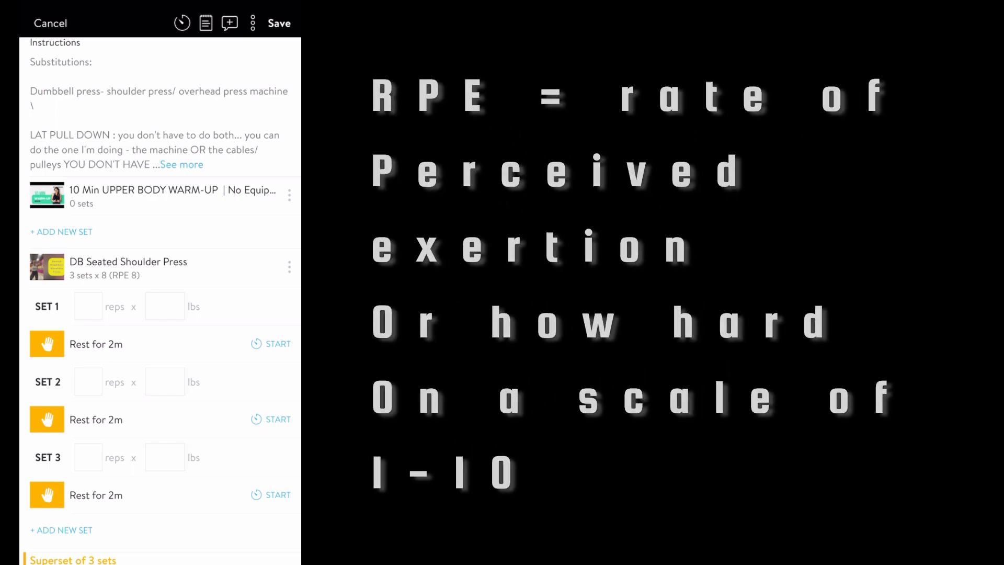
{"action": "left_click", "coordinate": [182, 164]}
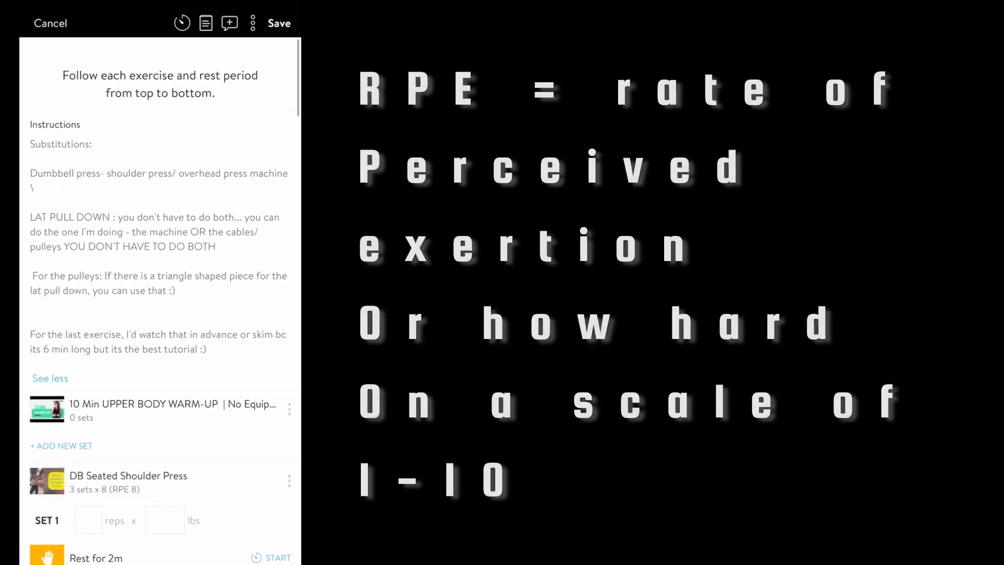
{"action": "scroll", "scroll_direction": "down", "scroll_amount": 3}
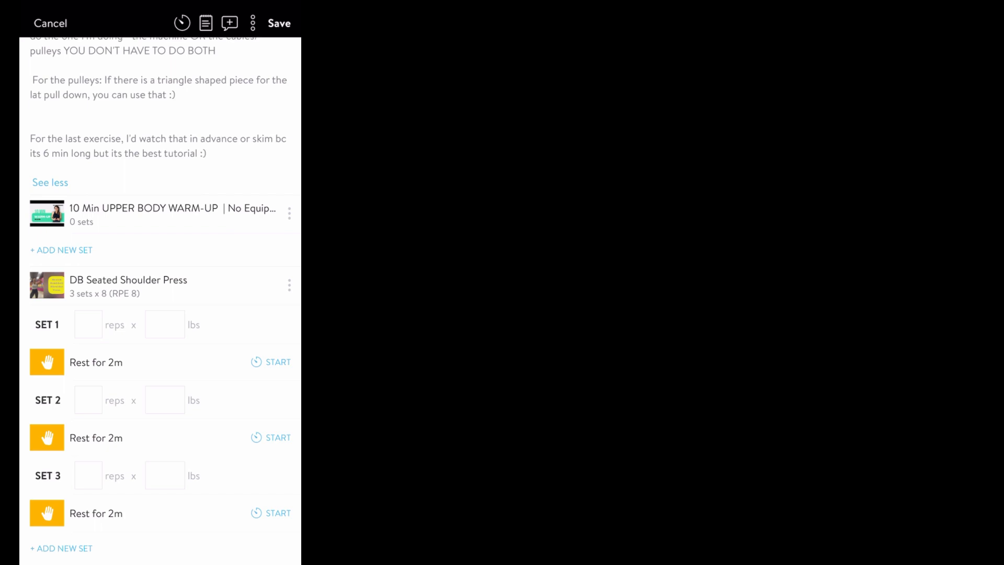
{"action": "scroll", "scroll_direction": "down", "scroll_amount": 3}
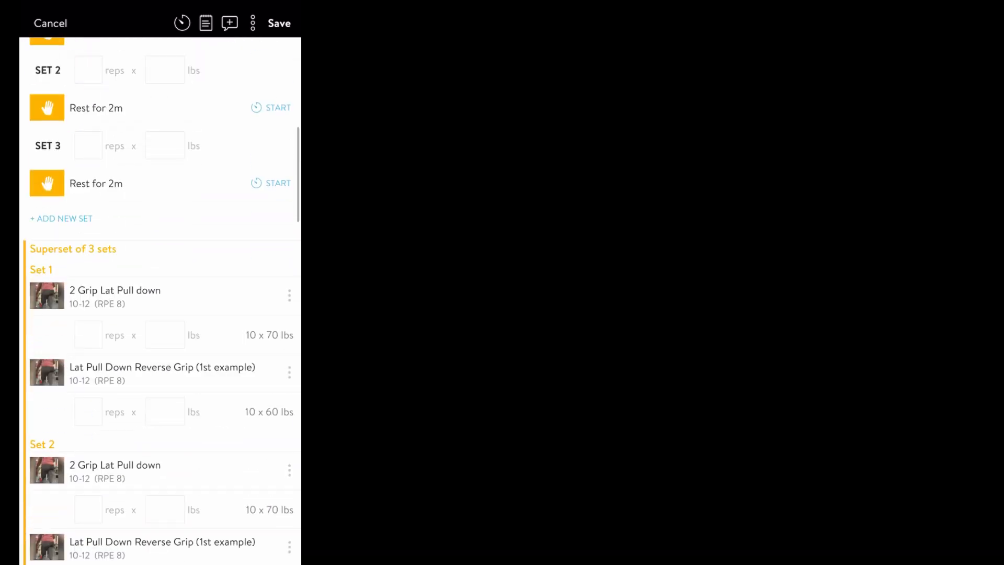
{"action": "scroll", "scroll_direction": "down", "scroll_amount": 3}
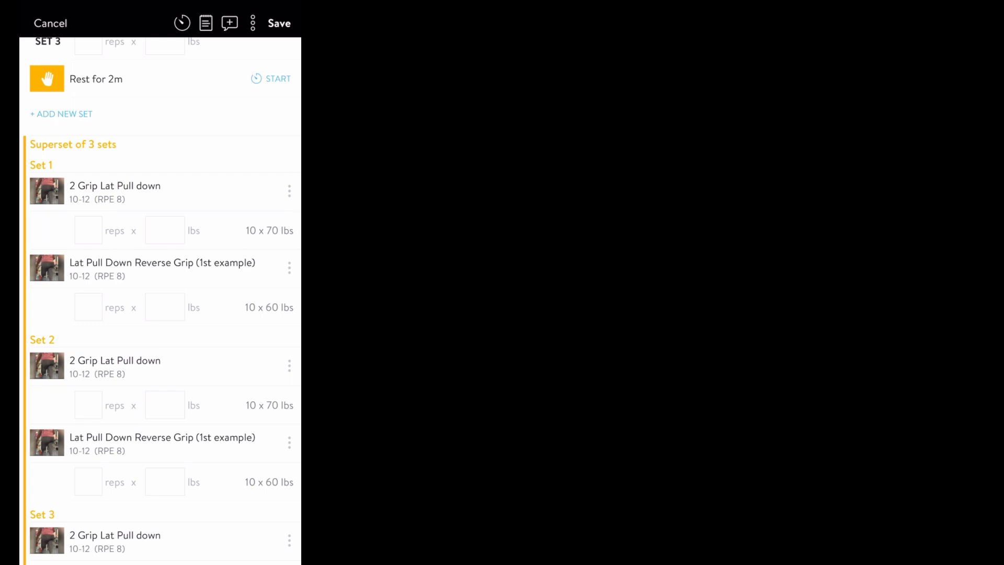
Enter 10 reps and 80 lbs for the first Lat Pull Down Reverse Grip set
{"action": "left_click", "coordinate": [88, 231]}
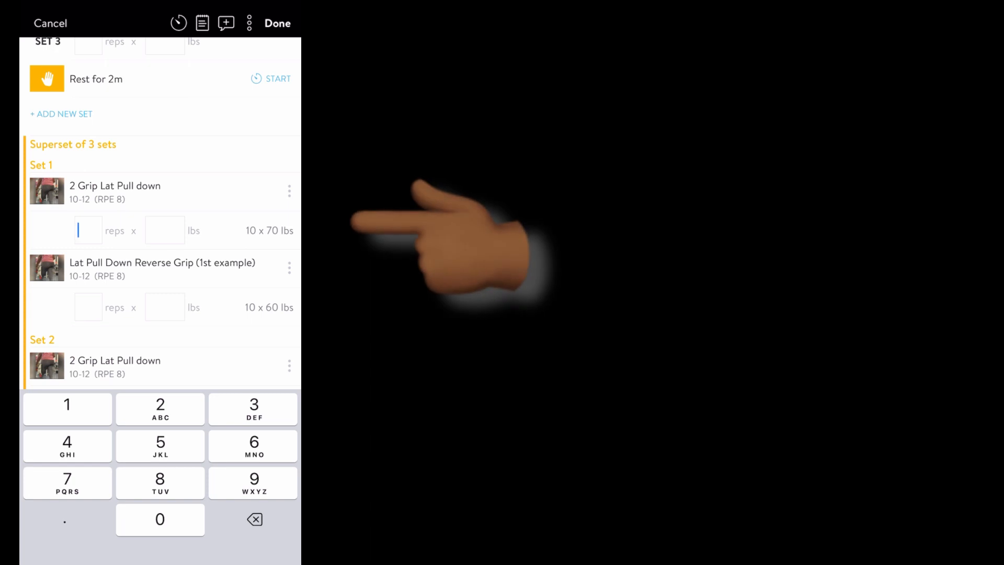
{"action": "type", "text": "10"}
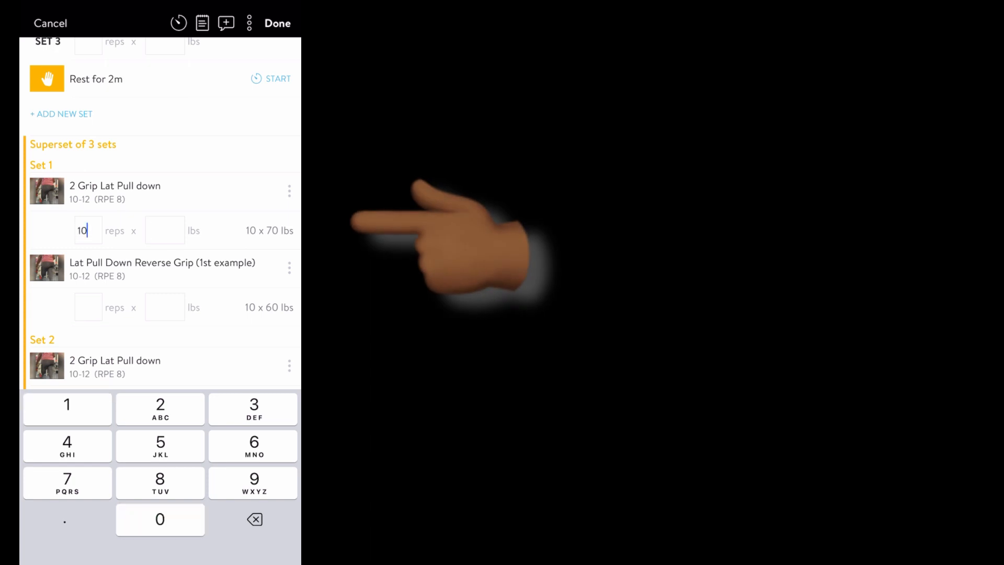
{"action": "type", "text": "80"}
{"action": "left_click", "coordinate": [88, 307]}
{"action": "type", "text": "12"}
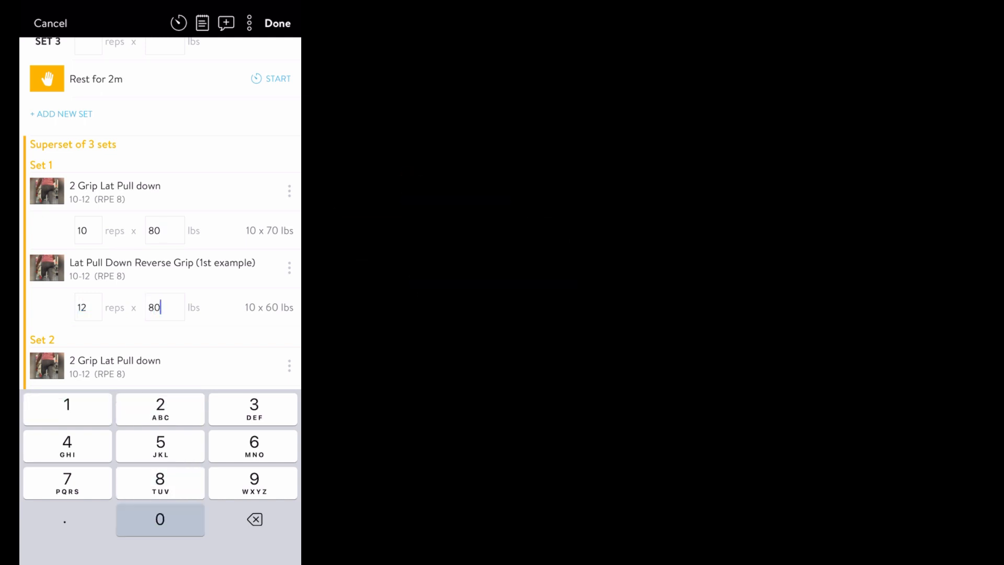
{"action": "left_click", "coordinate": [160, 519]}
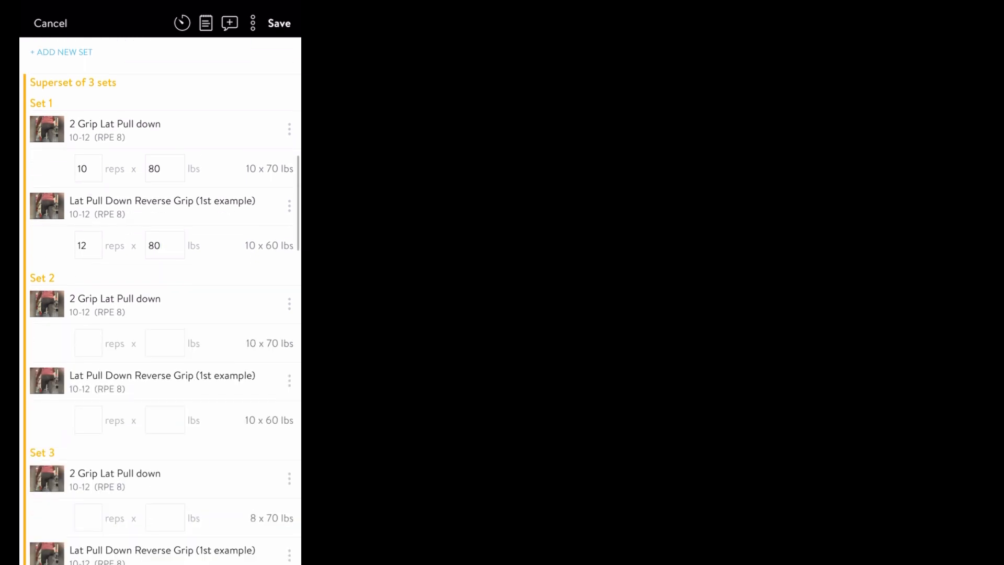
{"action": "scroll", "scroll_direction": "down", "scroll_amount": 3}
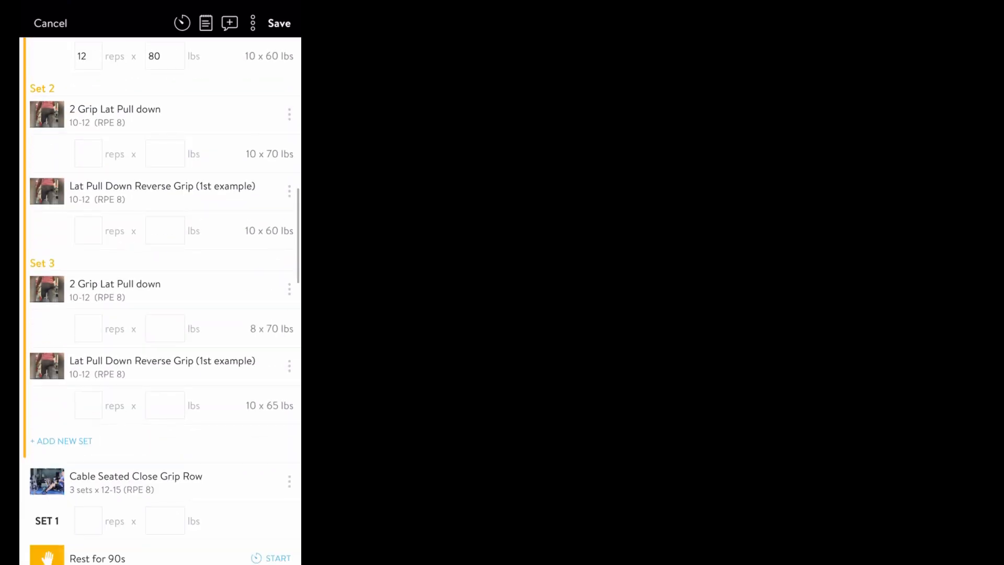
{"action": "scroll", "scroll_direction": "down", "scroll_amount": 3}
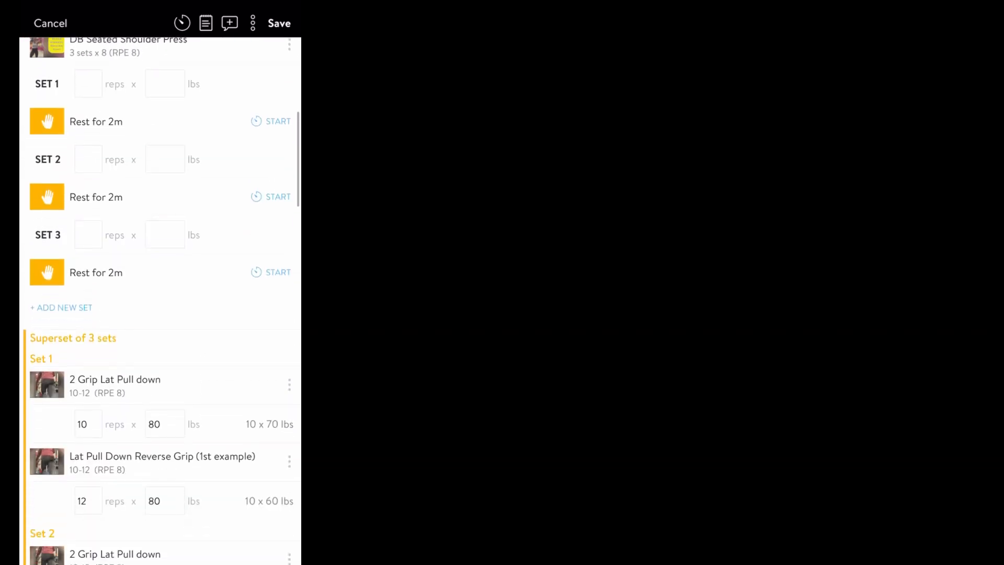
{"action": "left_click", "coordinate": [88, 424]}
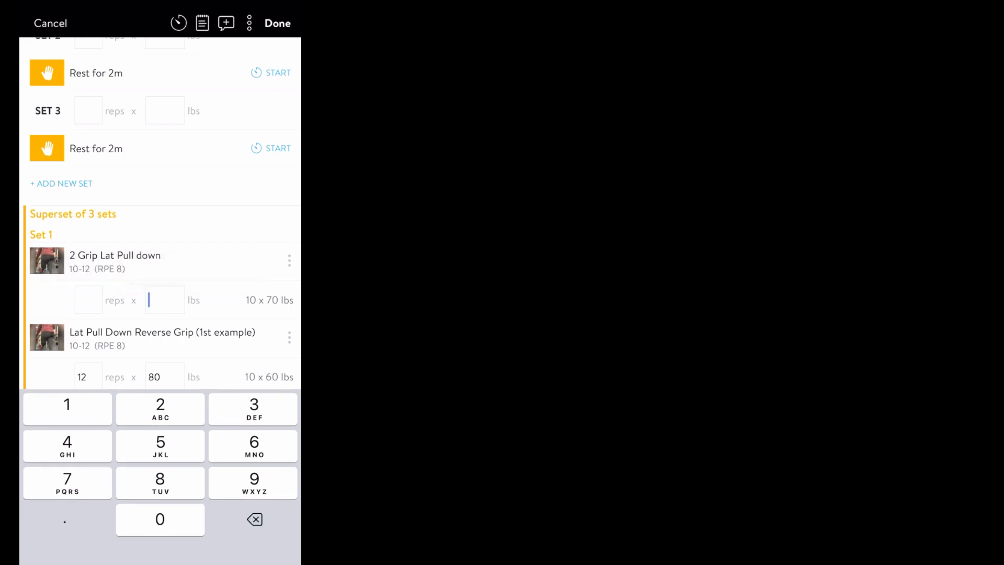
{"action": "double_click", "coordinate": [154, 376]}
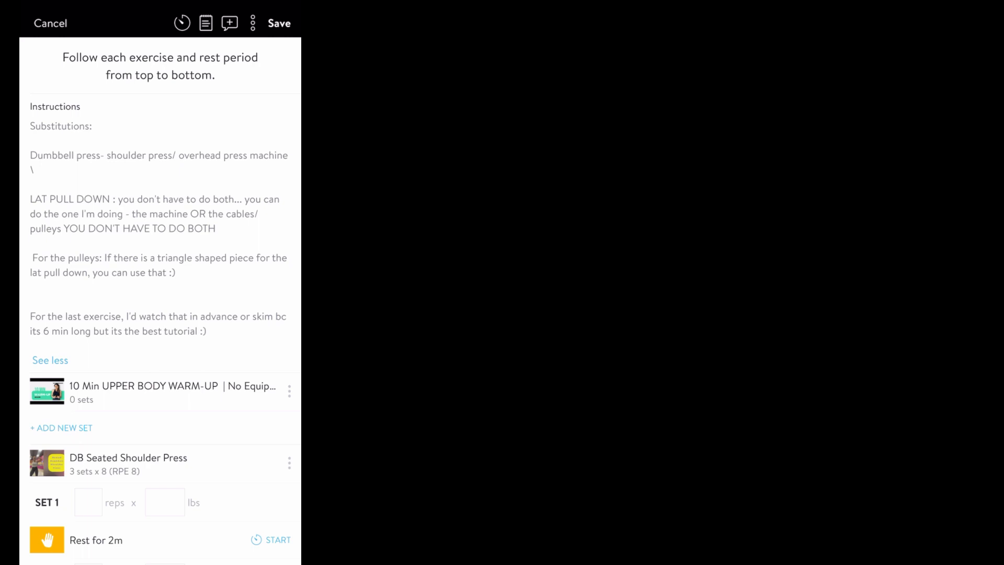
{"action": "left_click", "coordinate": [277, 539]}
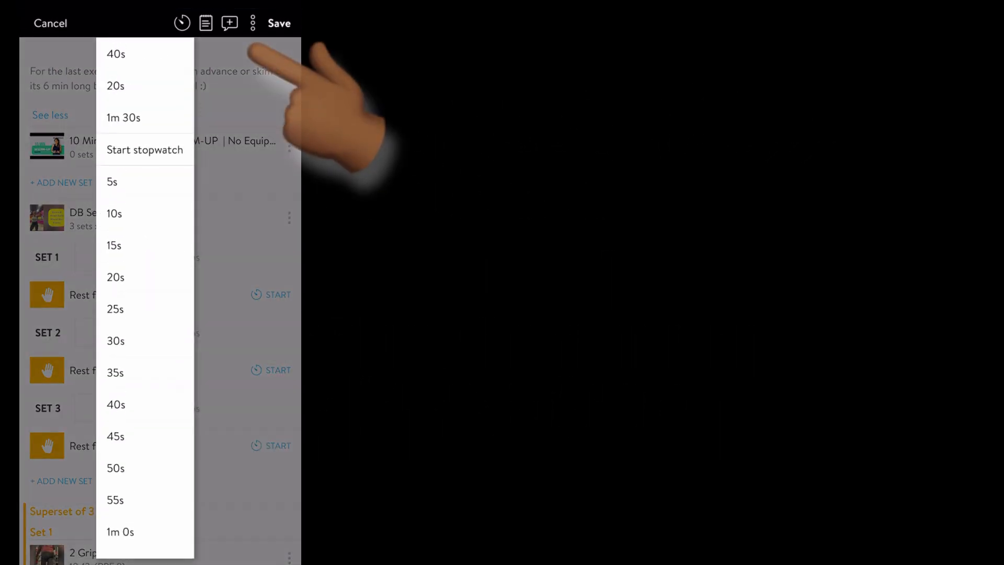
{"action": "scroll", "scroll_direction": "down", "scroll_amount": 3}
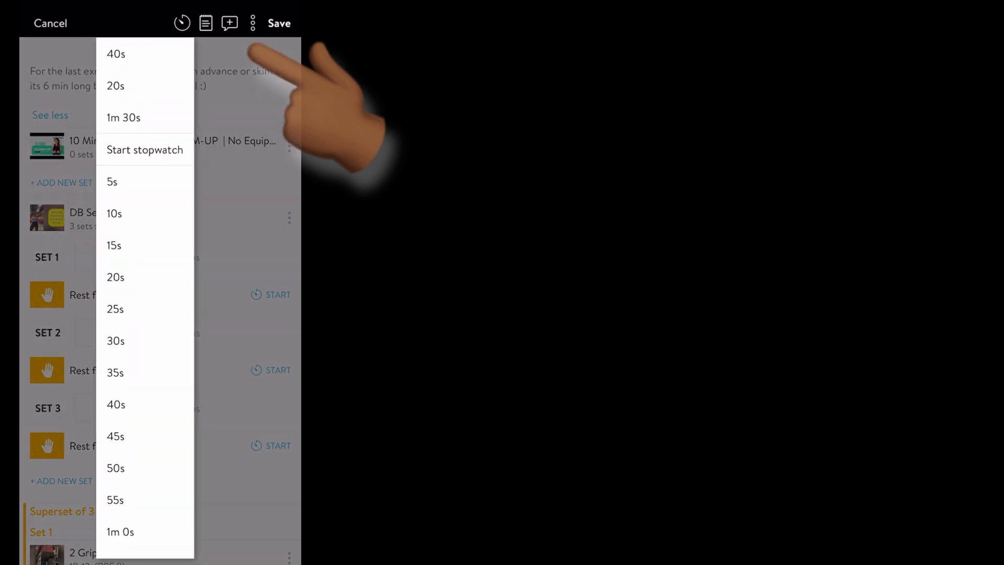
{"action": "left_click", "coordinate": [205, 23]}
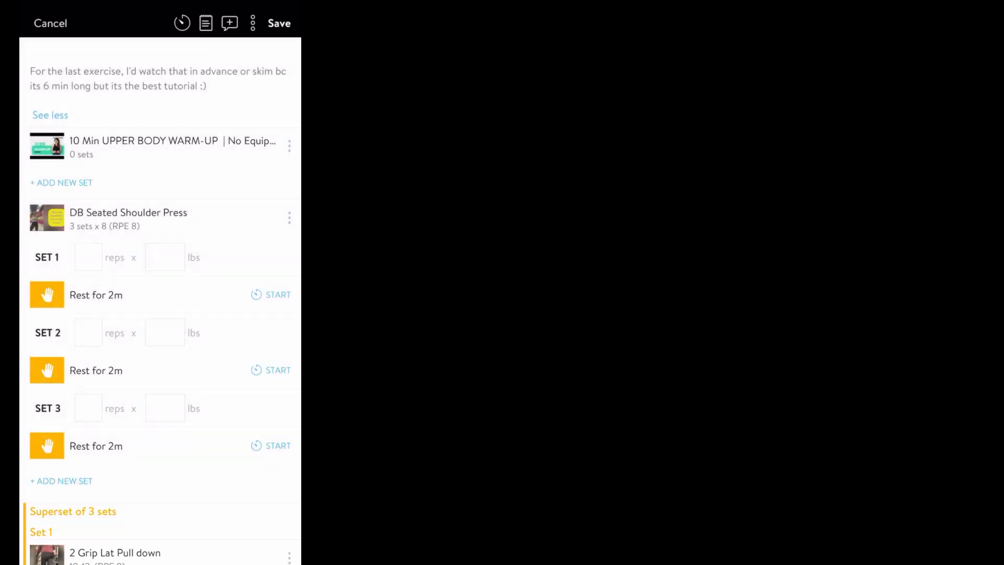
{"action": "left_click", "coordinate": [229, 23]}
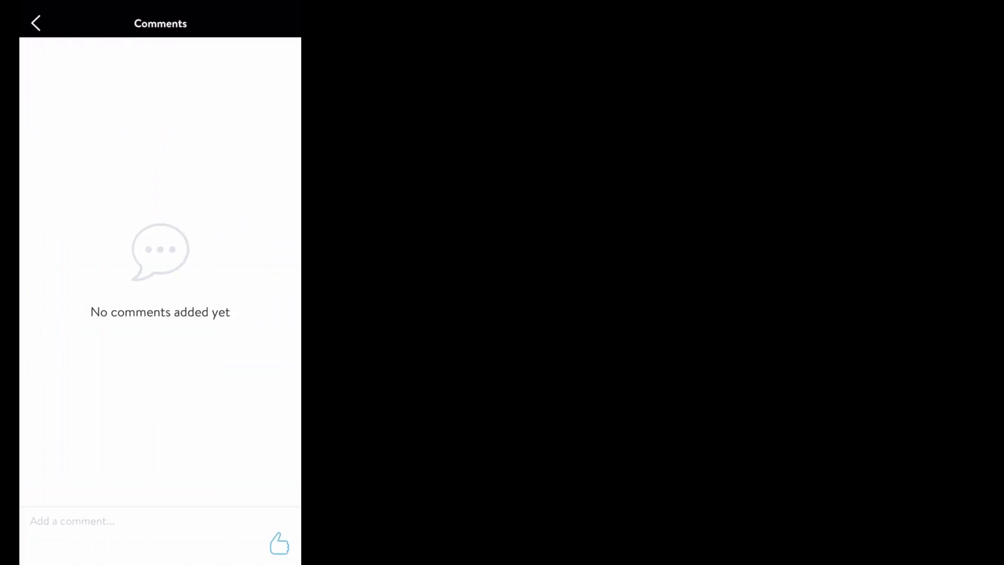
{"action": "left_click", "coordinate": [36, 23]}
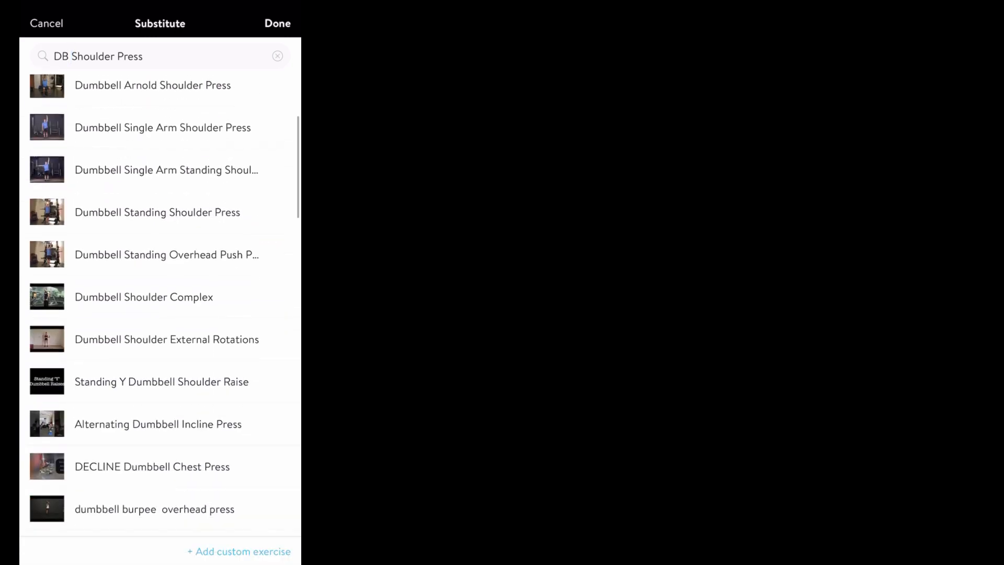
{"action": "scroll", "scroll_direction": "down", "scroll_amount": 3}
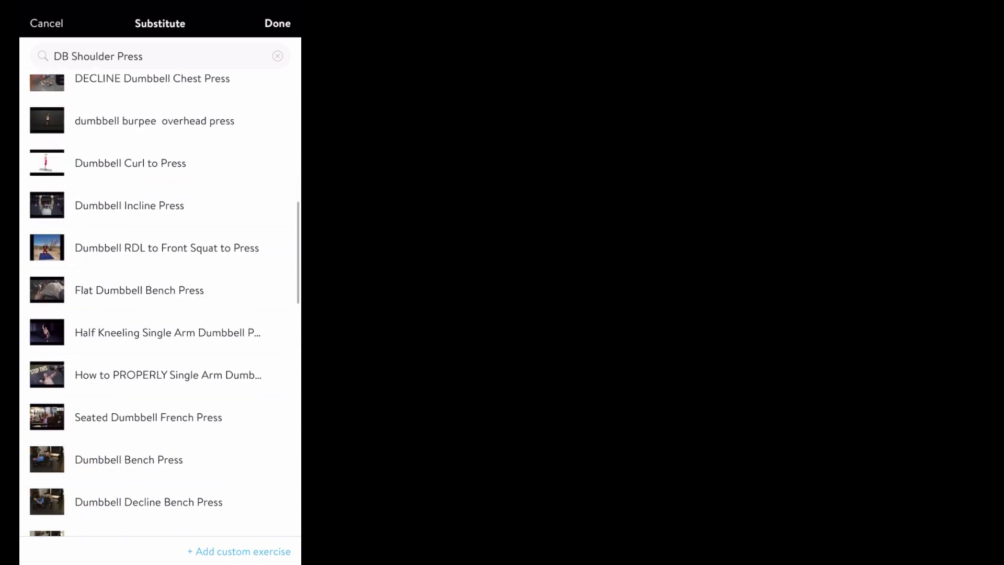
{"action": "scroll", "scroll_direction": "down", "scroll_amount": 3}
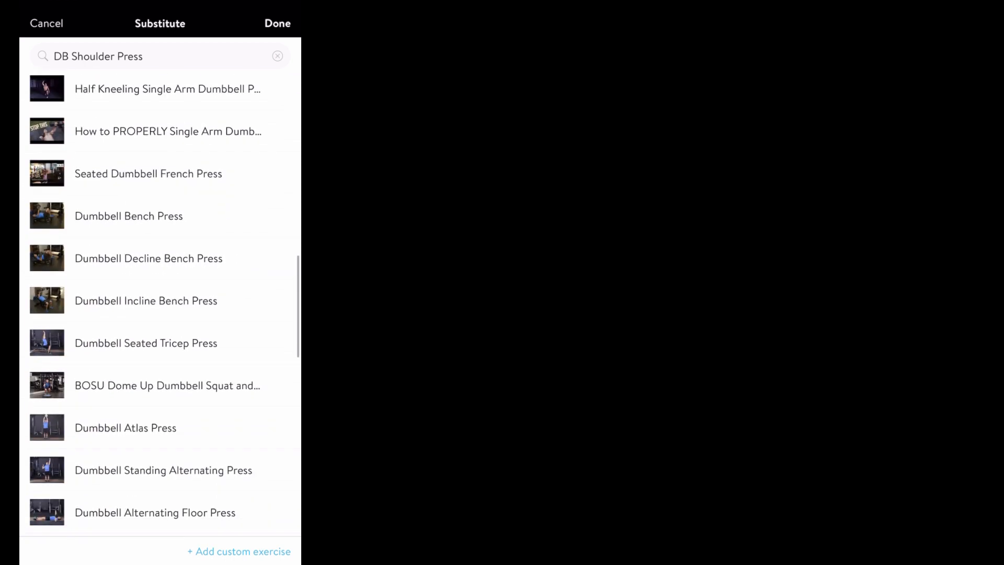
{"action": "scroll", "scroll_direction": "down", "scroll_amount": 3}
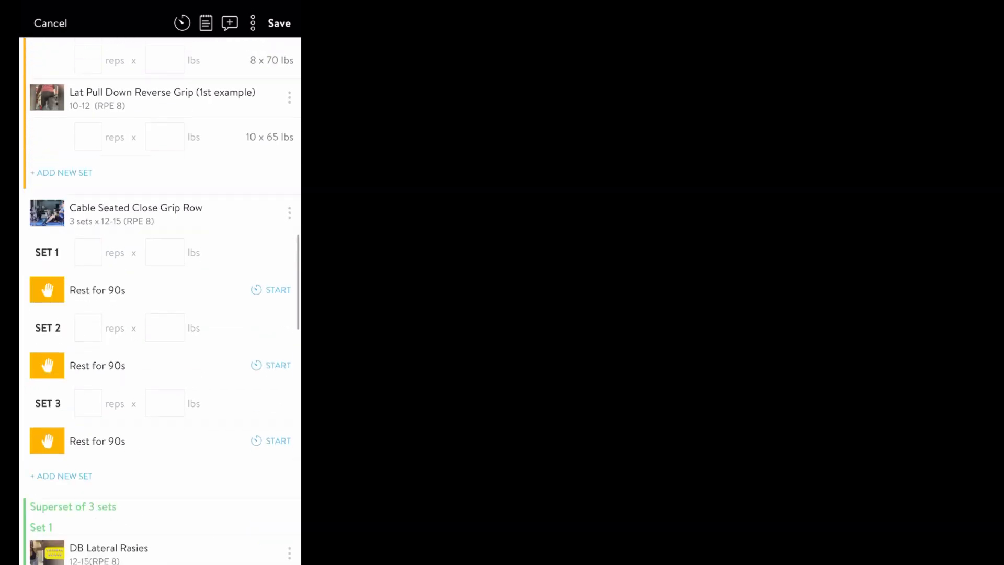
{"action": "scroll", "scroll_direction": "down", "scroll_amount": 3}
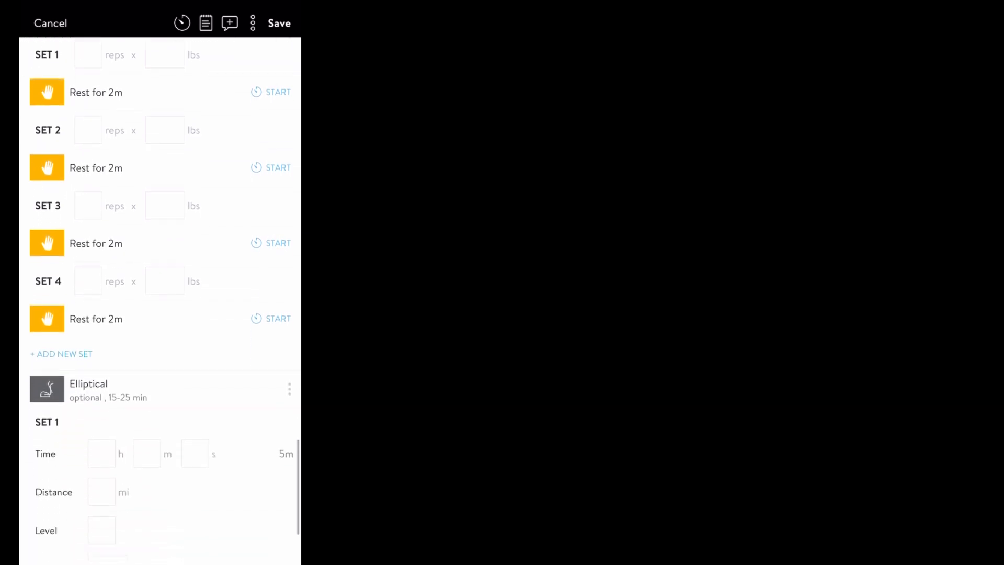
{"action": "scroll", "scroll_direction": "down", "scroll_amount": 3}
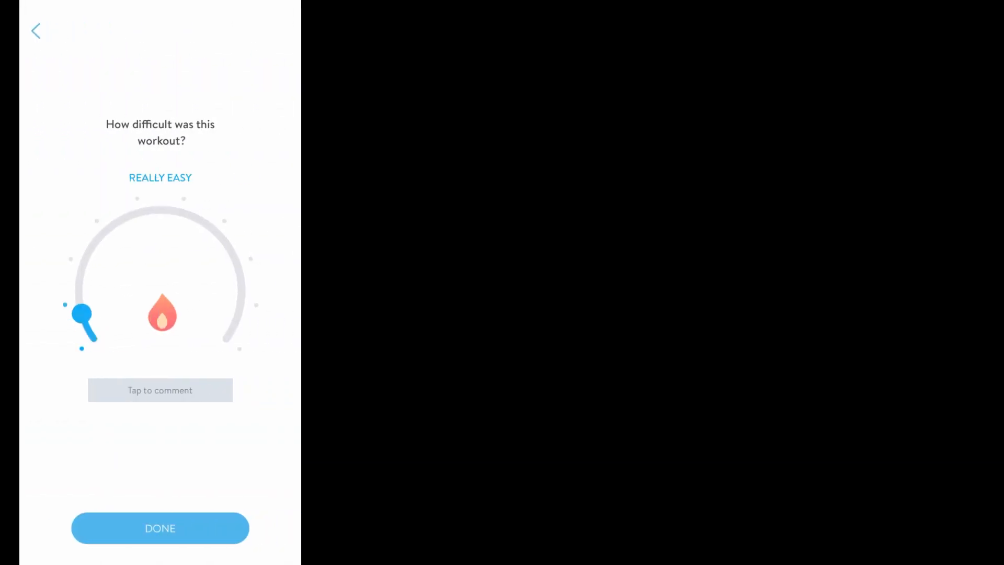
Slide the difficulty dial through several ratings, settle on Extremely Hard, and submit it
{"action": "left_click_drag", "start_coordinate": [82, 320], "coordinate": [122, 219]}
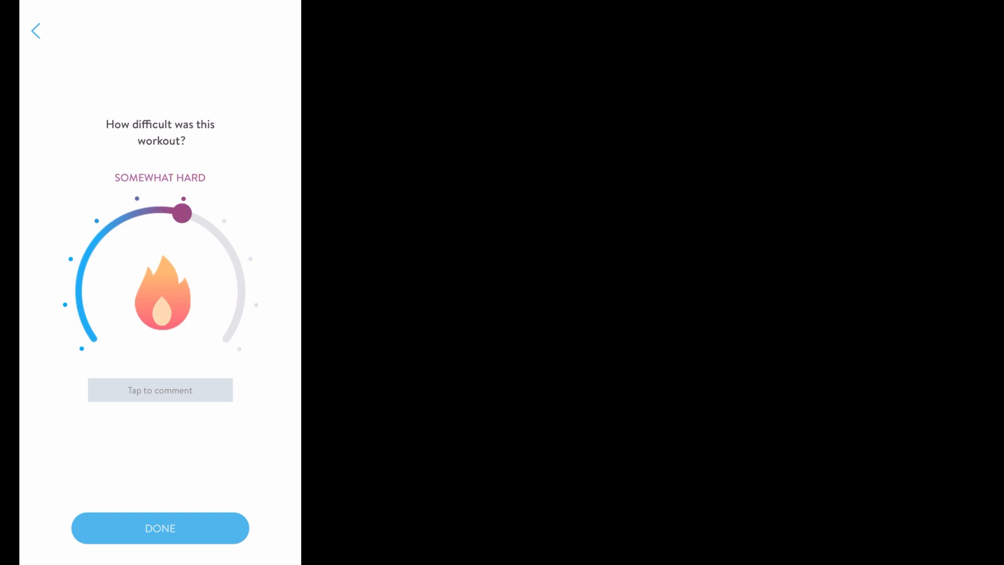
{"action": "left_click_drag", "start_coordinate": [182, 211], "coordinate": [134, 213]}
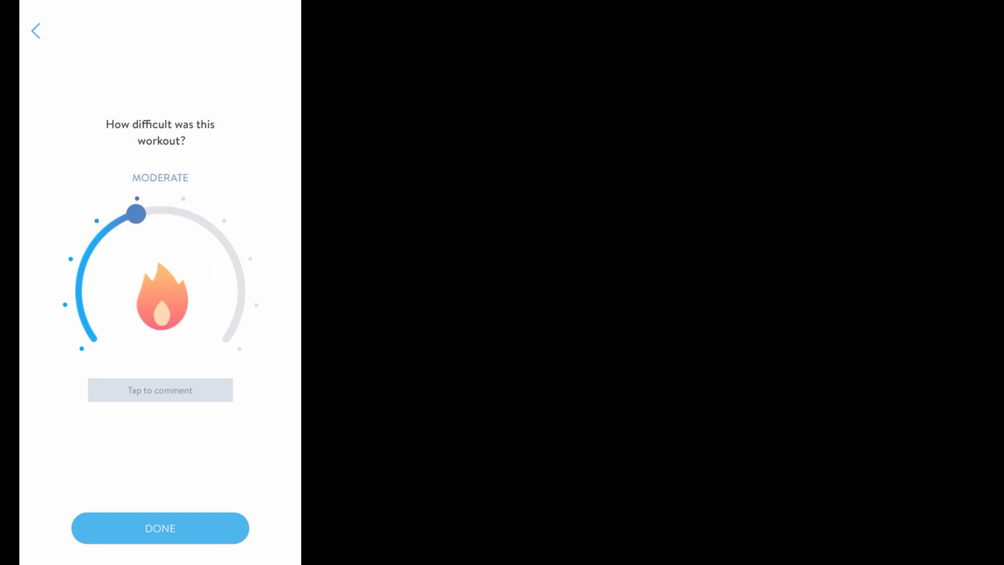
{"action": "left_click_drag", "start_coordinate": [135, 213], "coordinate": [176, 212]}
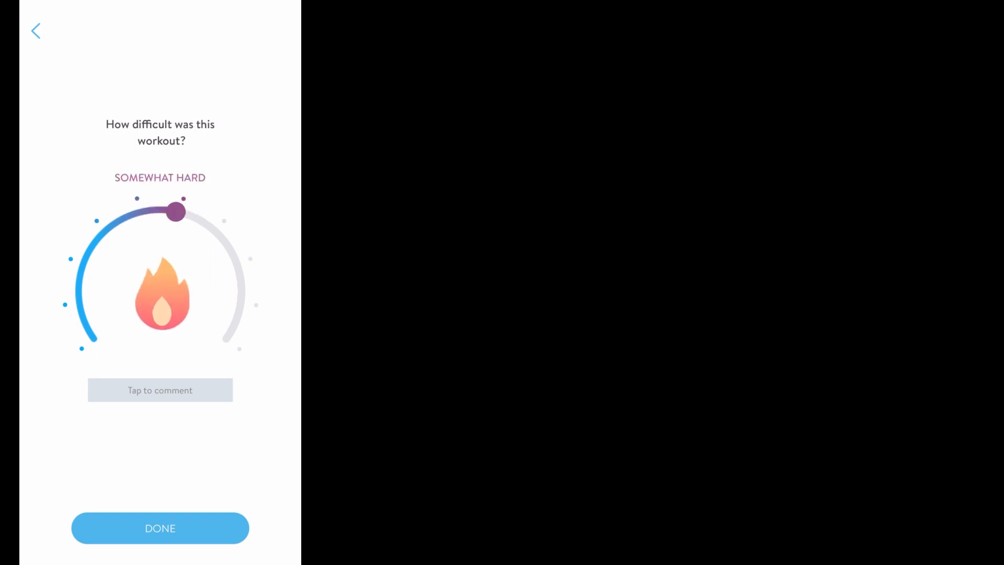
{"action": "left_click_drag", "start_coordinate": [174, 211], "coordinate": [162, 210]}
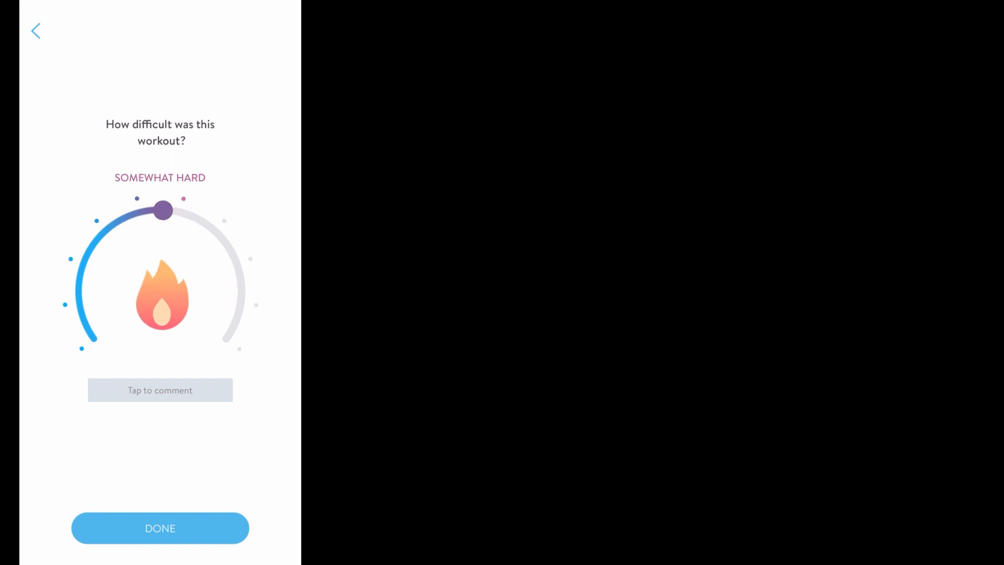
{"action": "left_click_drag", "start_coordinate": [163, 210], "coordinate": [157, 211]}
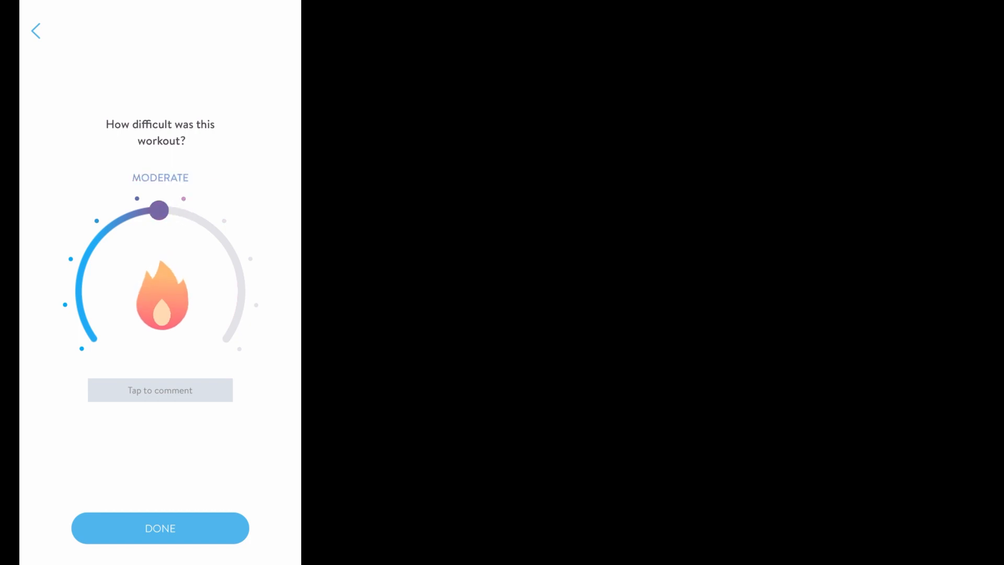
{"action": "left_click_drag", "start_coordinate": [159, 210], "coordinate": [198, 220]}
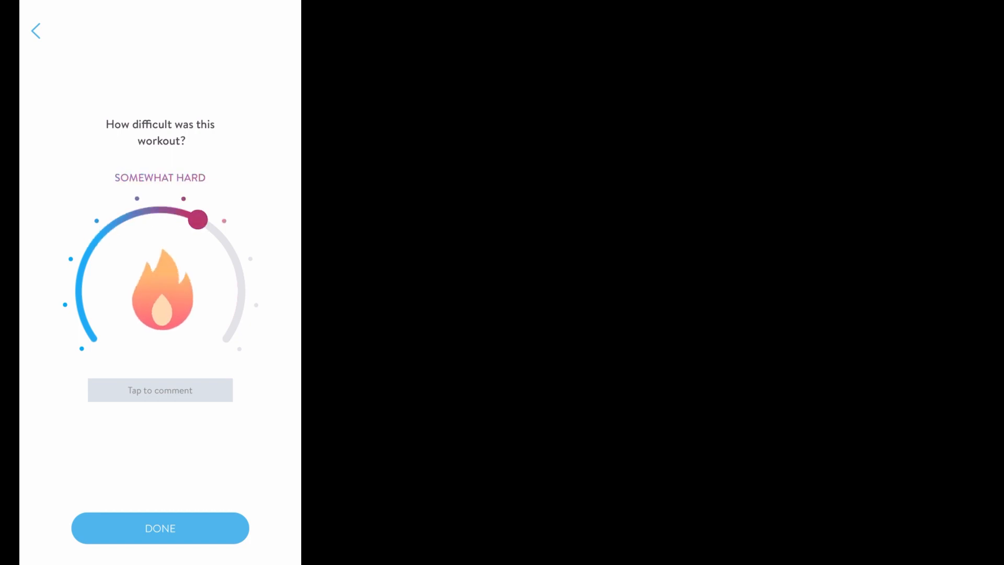
{"action": "left_click_drag", "start_coordinate": [197, 219], "coordinate": [241, 283]}
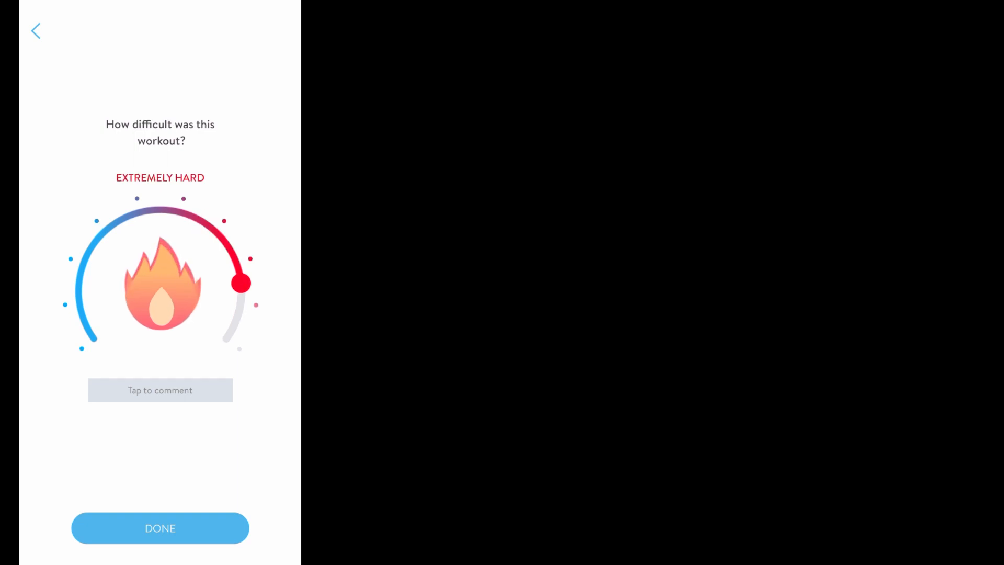
{"action": "left_click_drag", "start_coordinate": [241, 283], "coordinate": [93, 339]}
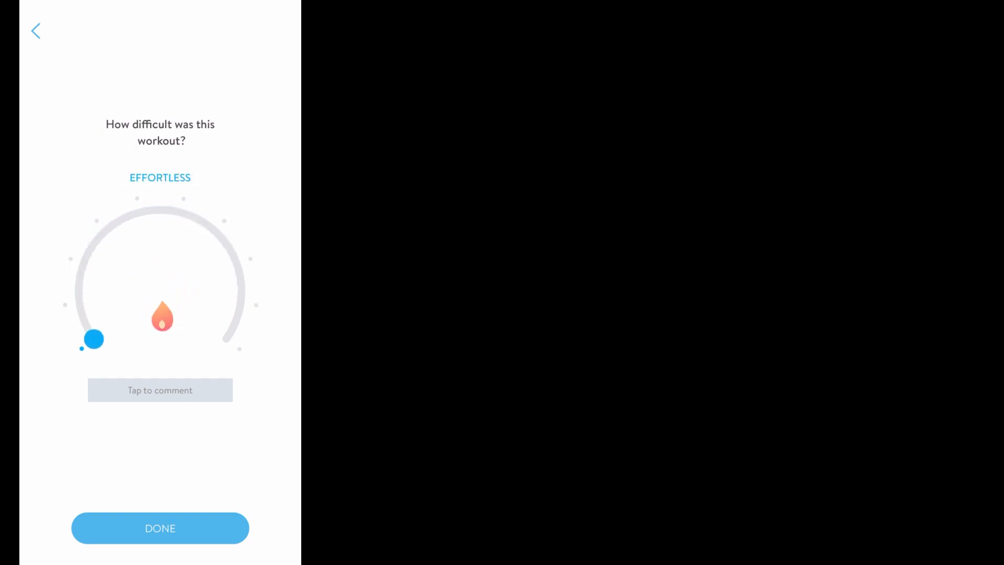
{"action": "left_click_drag", "start_coordinate": [94, 340], "coordinate": [241, 303]}
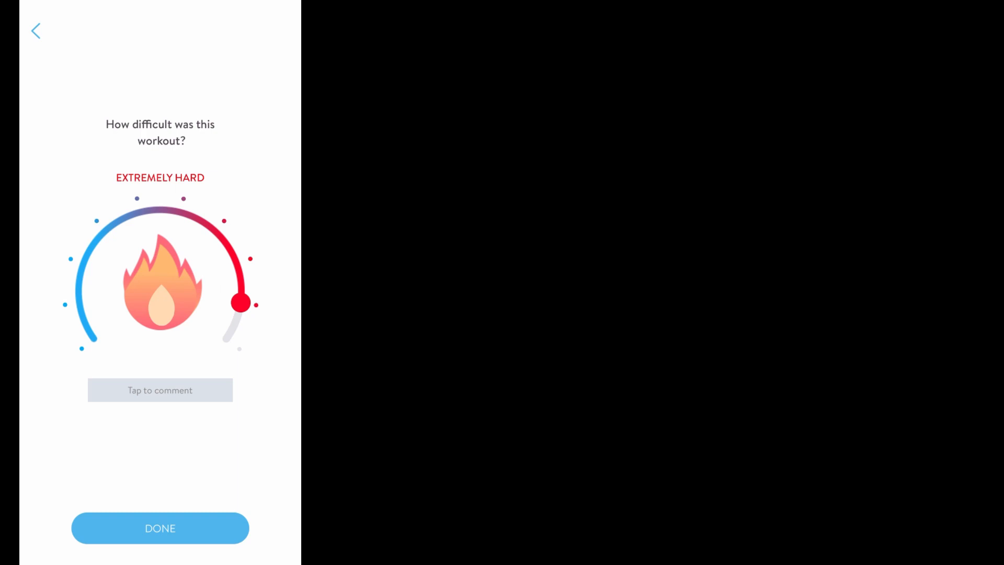
{"action": "left_click", "coordinate": [160, 528]}
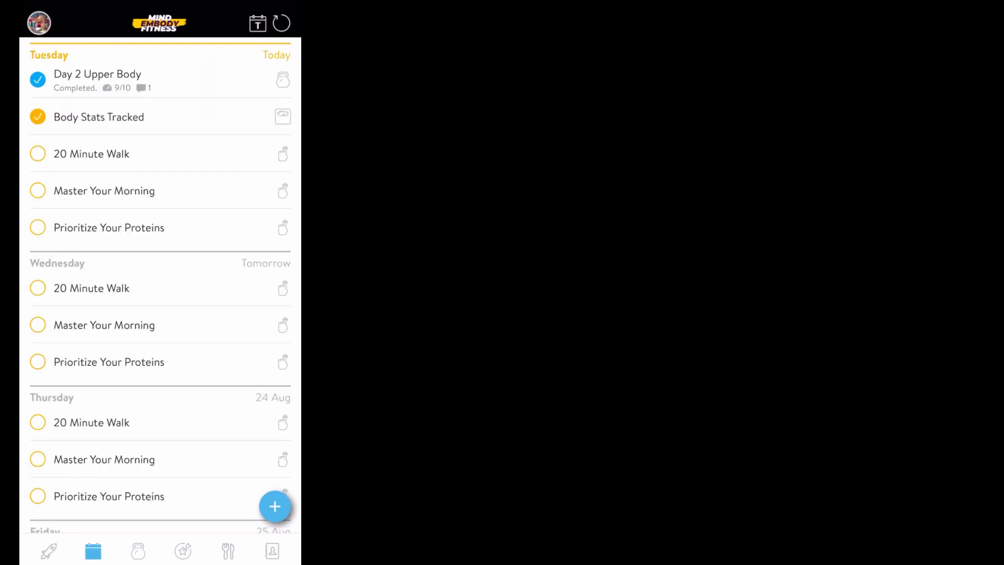
Scroll down the calendar list to reach the Day 4 Upper Body workout
{"action": "scroll", "scroll_direction": "down", "scroll_amount": 3}
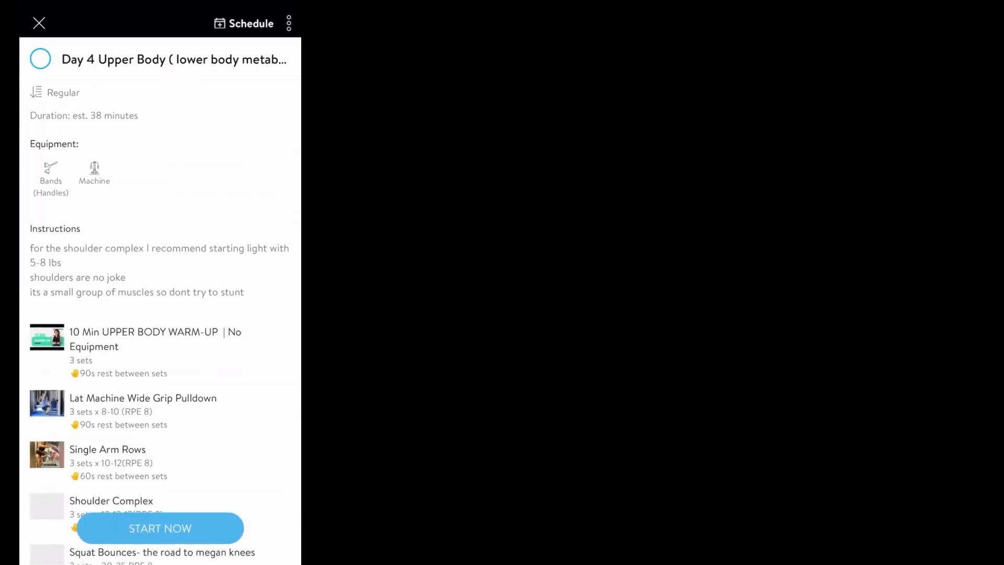
Leave the Day 4 workout details and return to the Home dashboard's Today list
{"action": "left_click", "coordinate": [38, 23]}
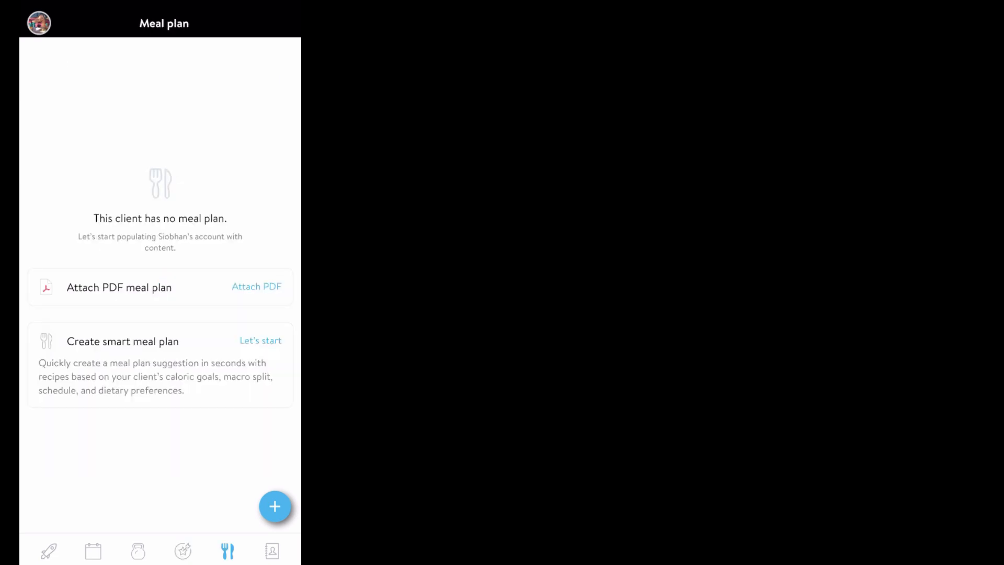
{"action": "left_click", "coordinate": [49, 551]}
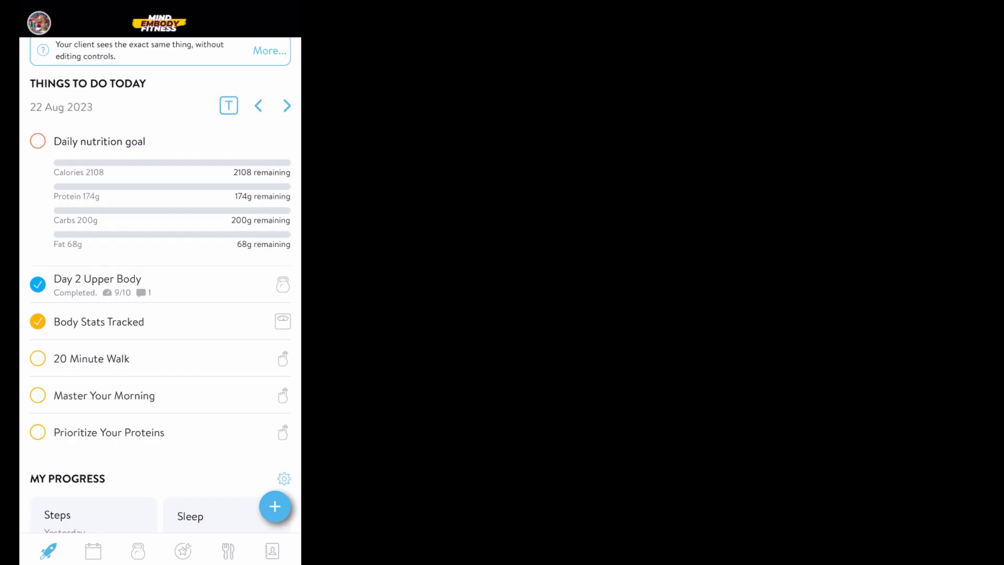
Open the blue + quick-add menu and try logging a meal
{"action": "left_click", "coordinate": [275, 505]}
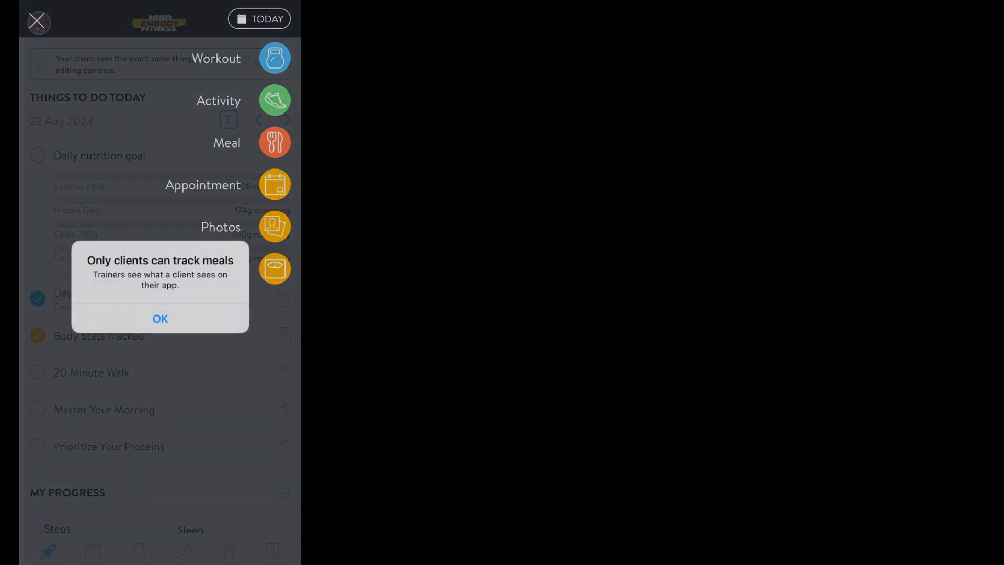
Dismiss the 'only clients can track meals' notice and close the + menu
{"action": "left_click", "coordinate": [160, 319]}
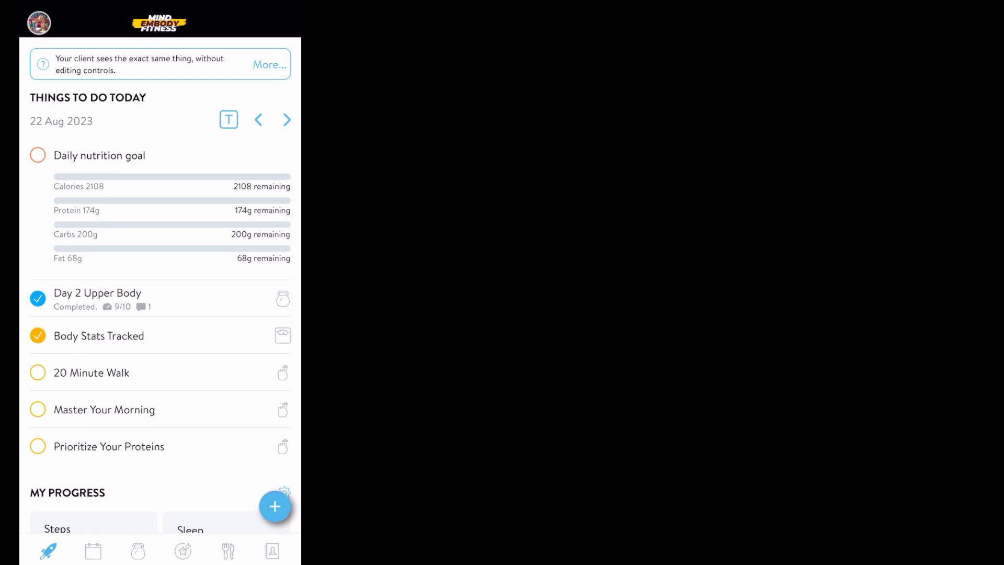
{"action": "scroll", "scroll_direction": "down", "scroll_amount": 3}
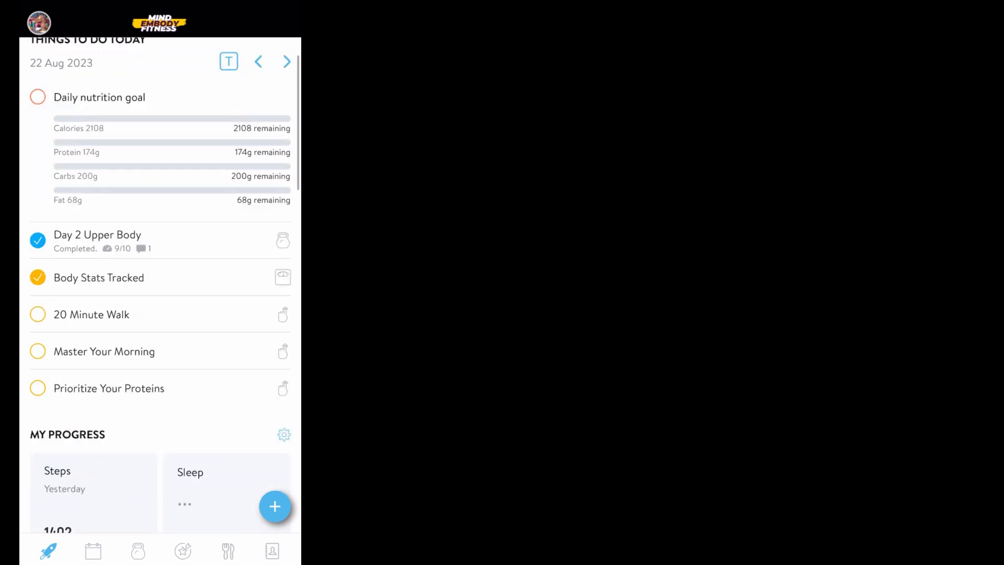